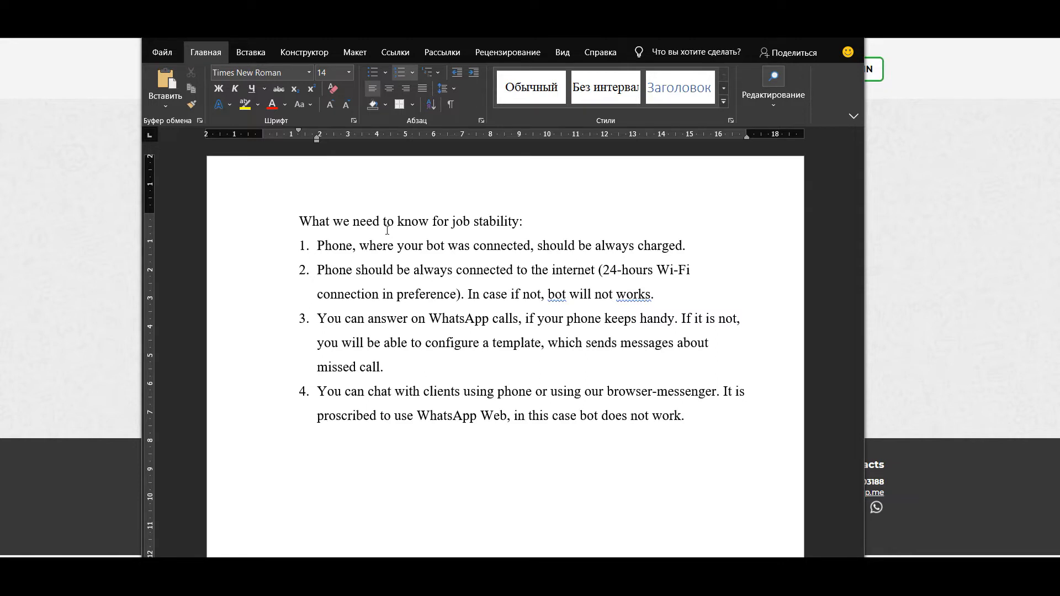
Review the four job-stability requirements in Word, then switch to the Wahelp authorization page
click(644, 293)
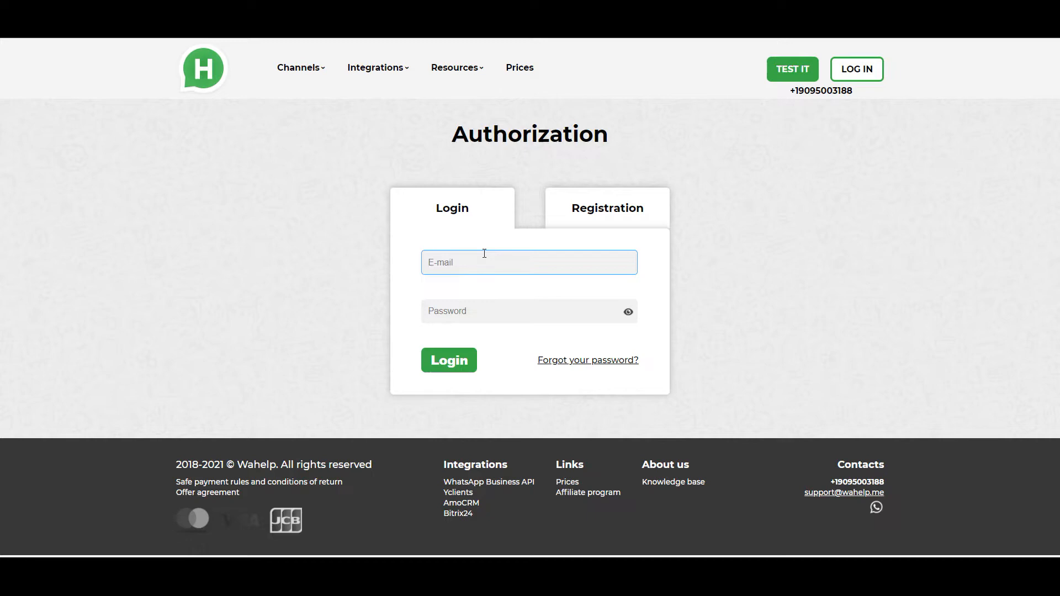
click(606, 208)
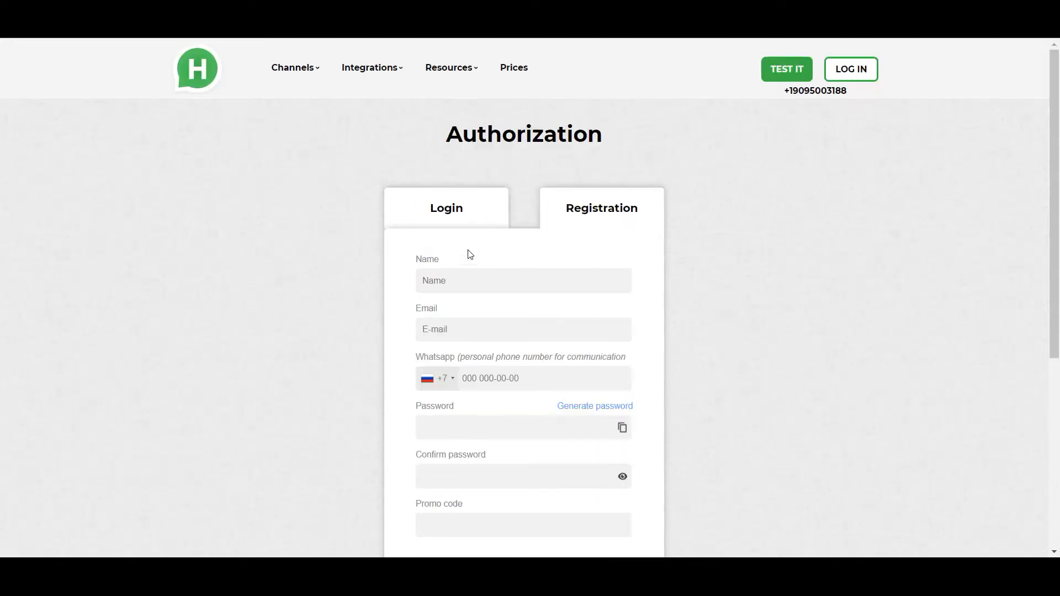
click(446, 208)
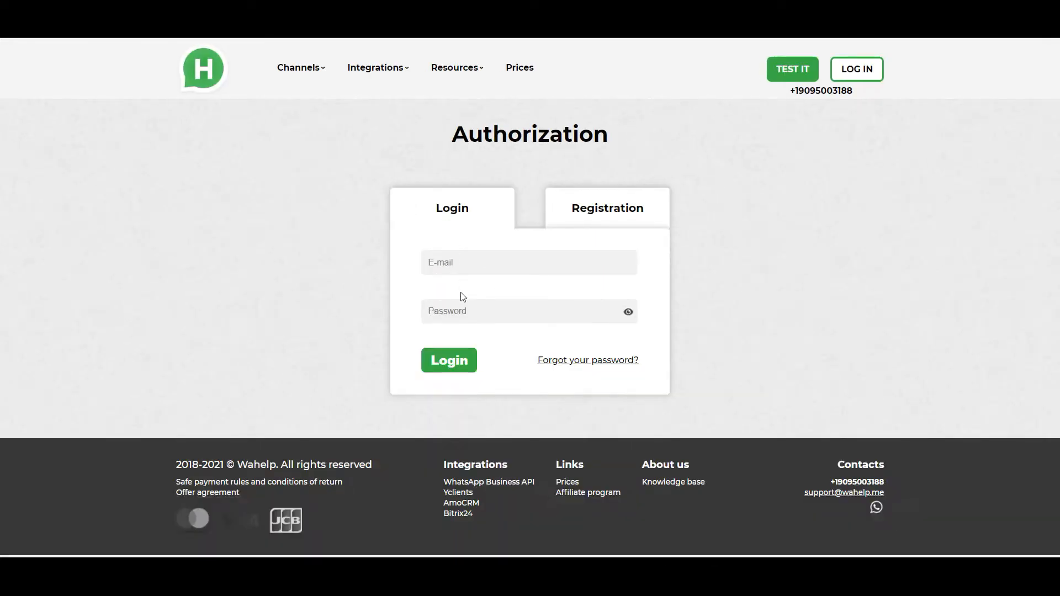
mouse_move(491, 289)
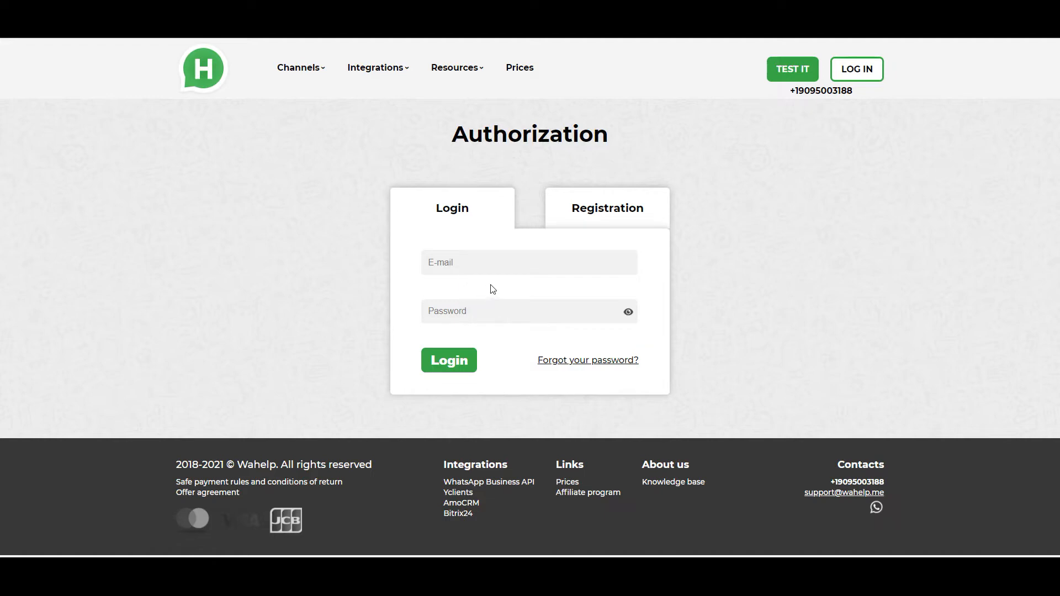
click(448, 359)
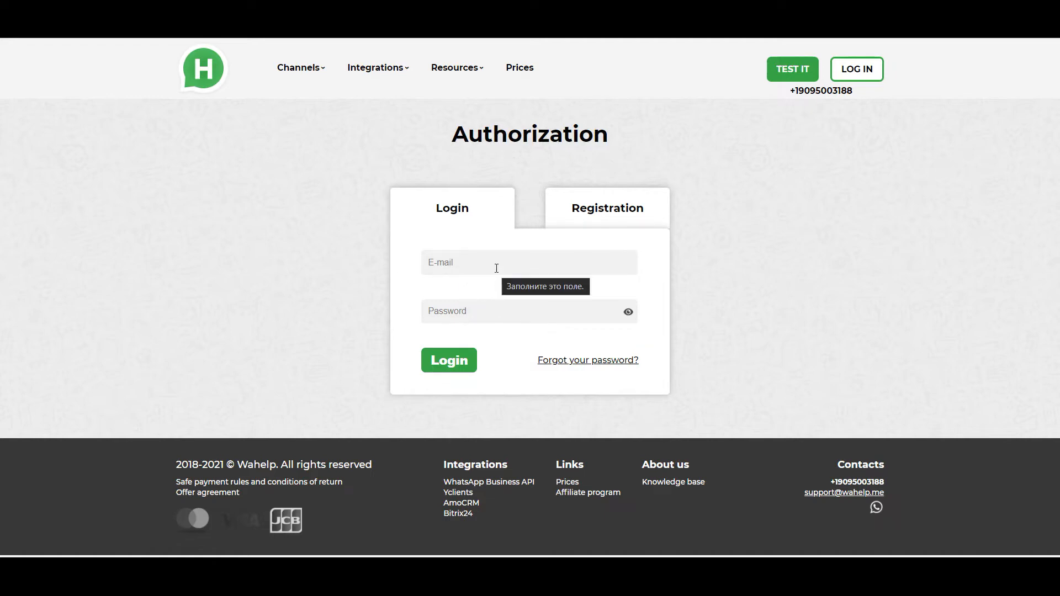
click(529, 262)
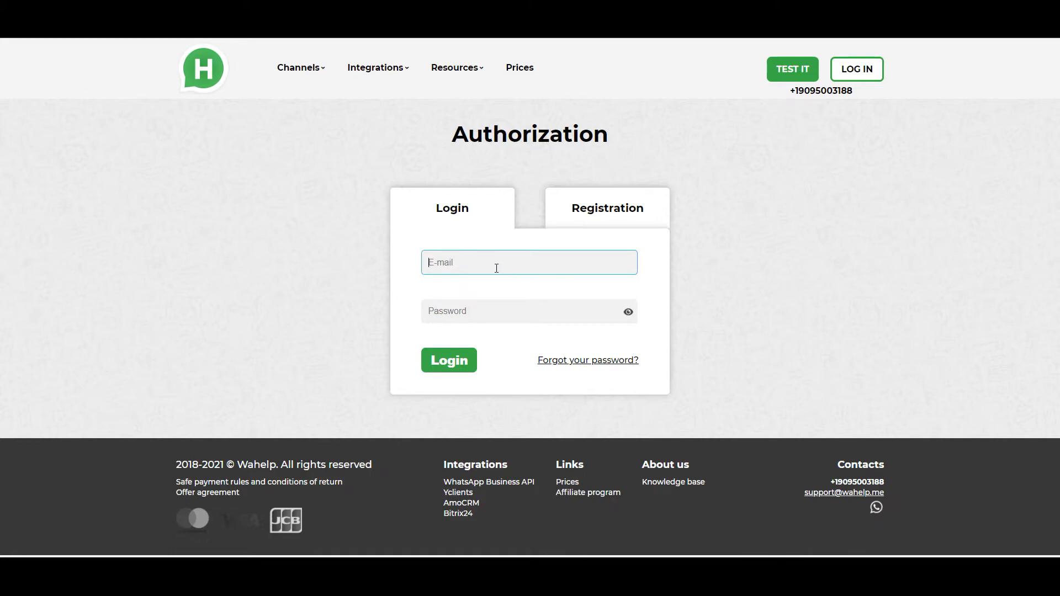
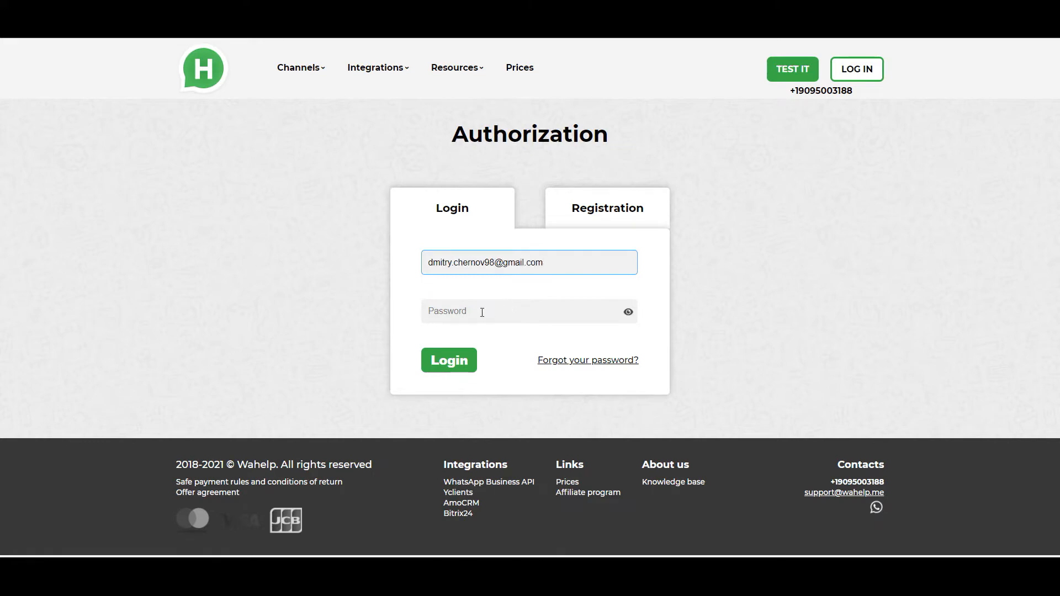
text(password)
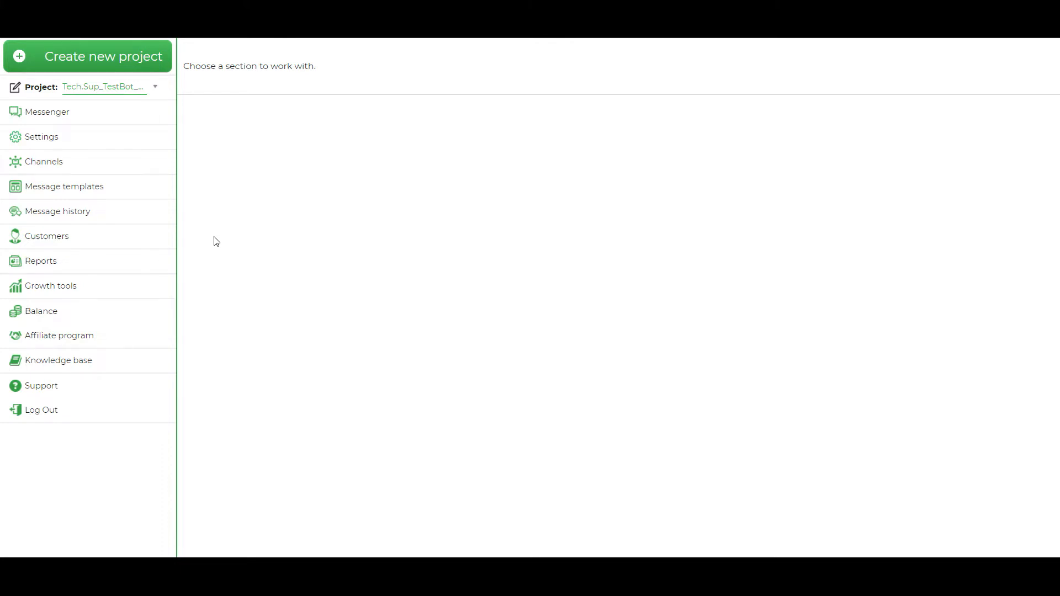
mouse_move(103, 86)
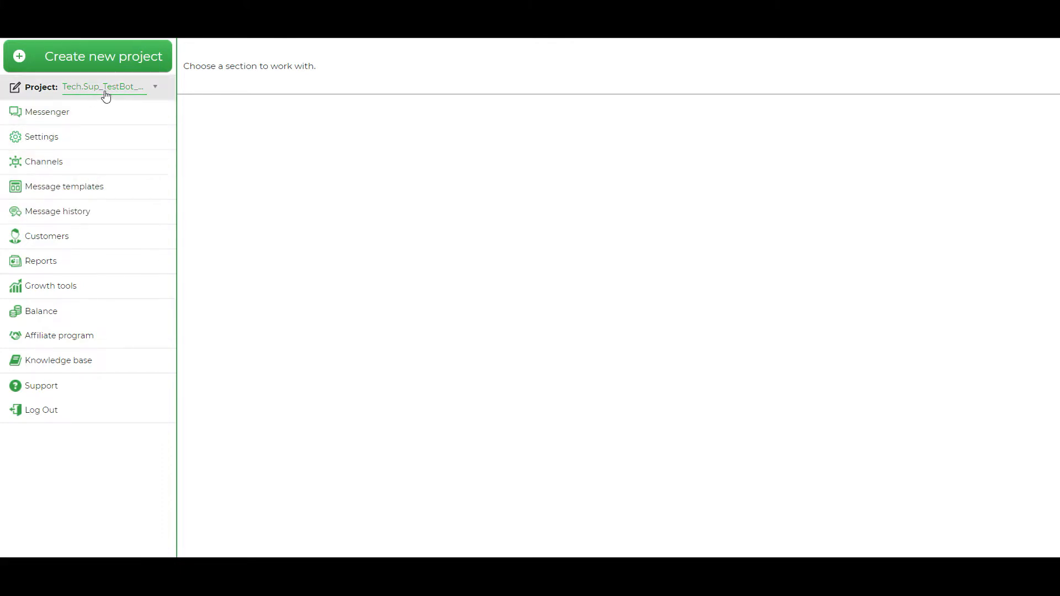
Refresh the WhatsApp channel's QR authorization code, then go to the Messenger dialogue list
click(104, 86)
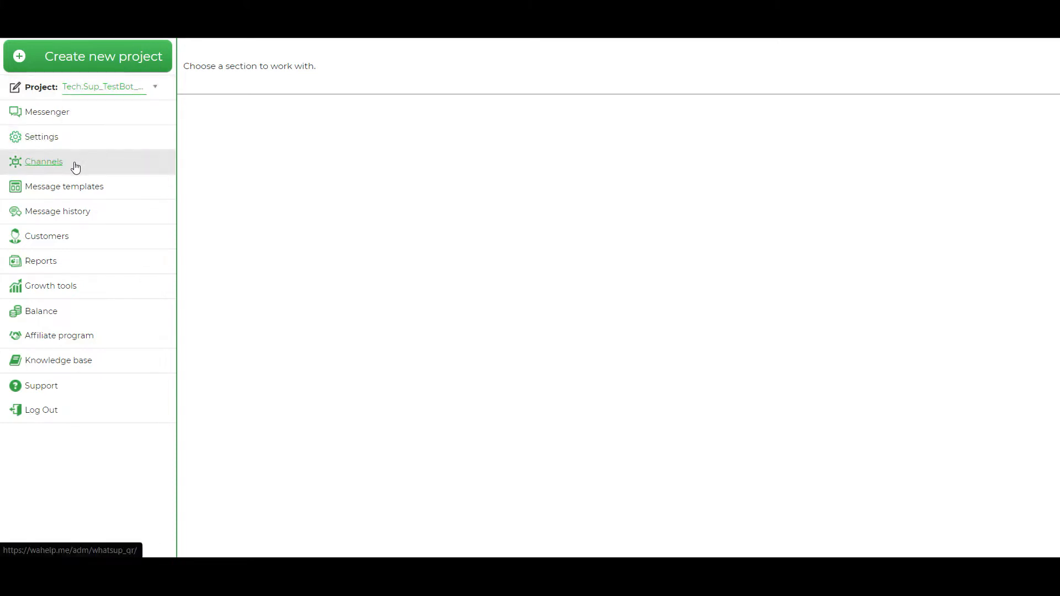
mouse_move(46, 165)
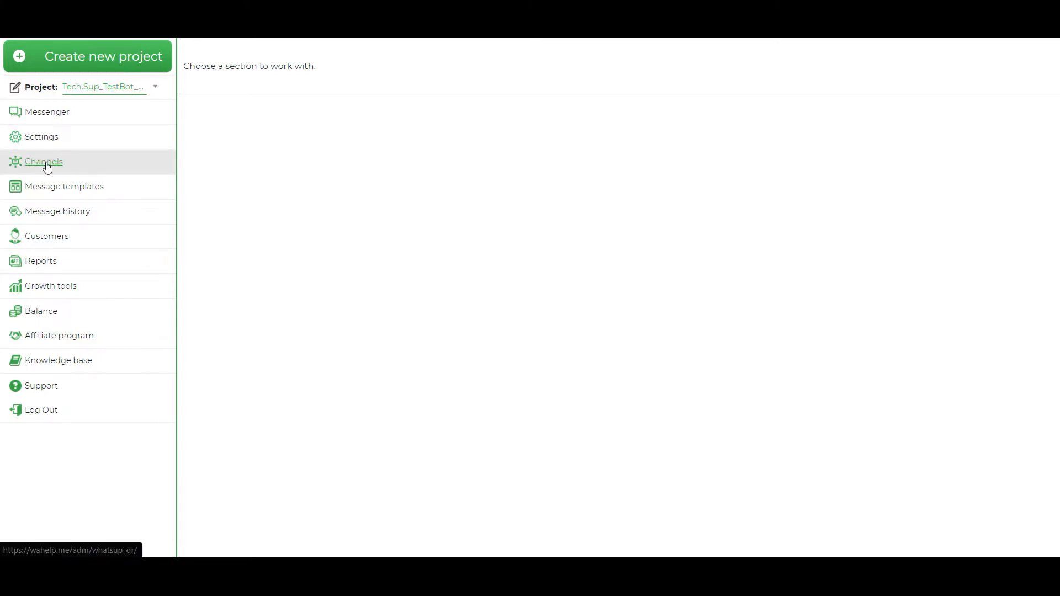
click(43, 162)
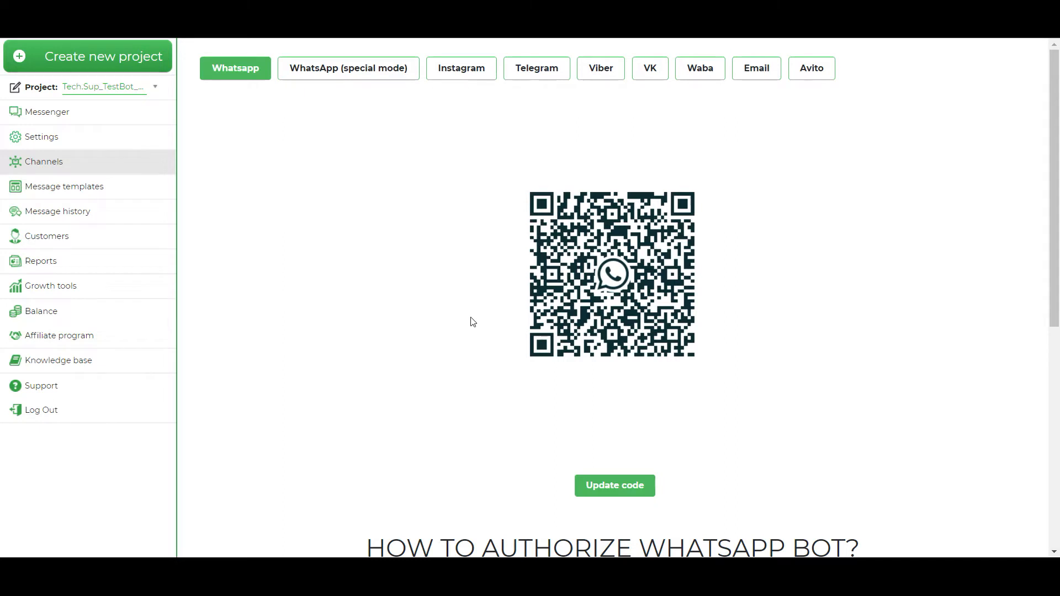
mouse_move(611, 301)
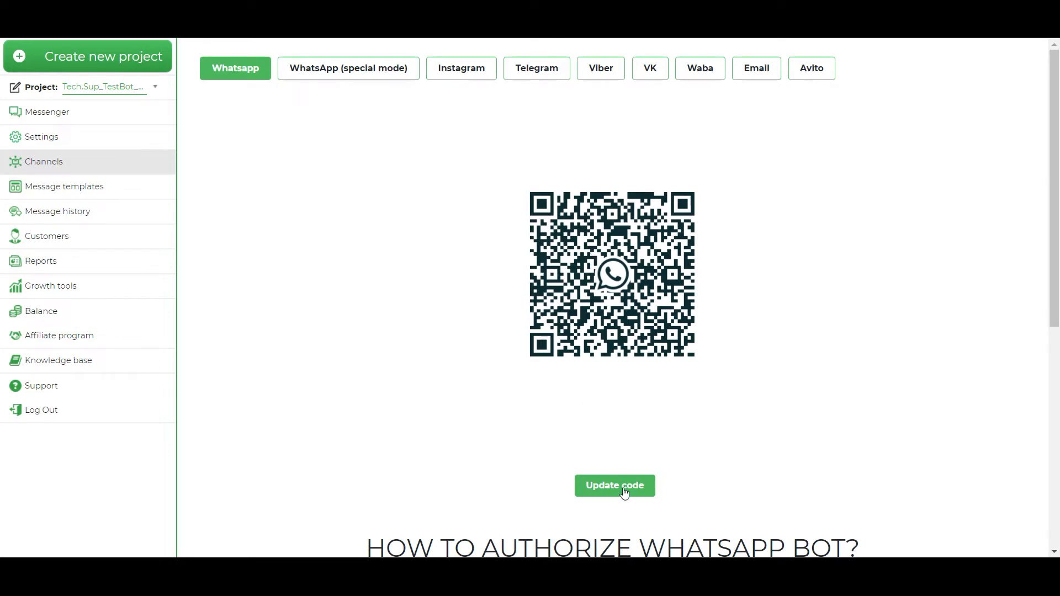
click(613, 485)
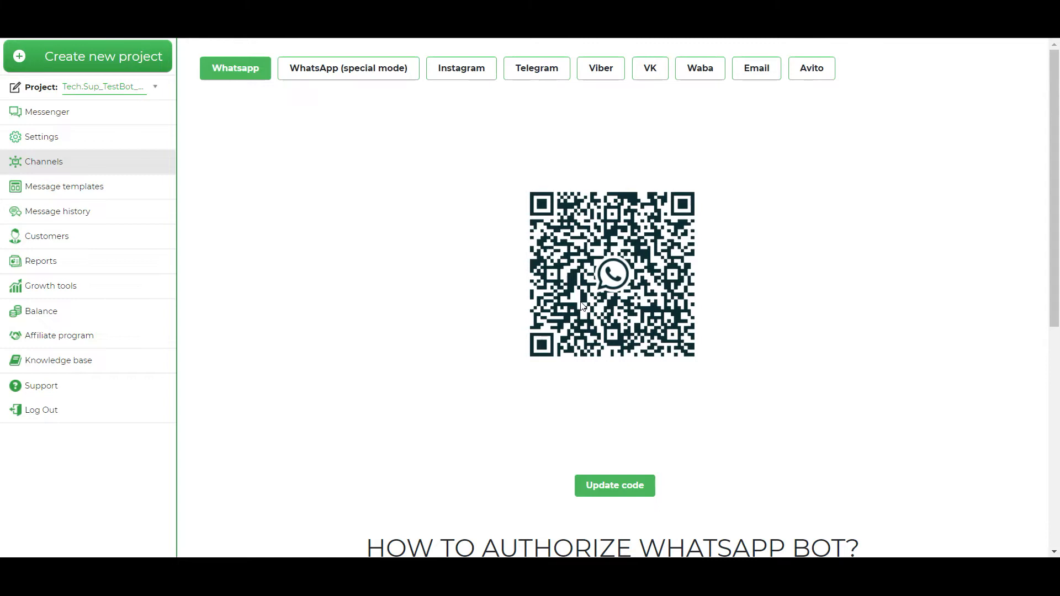
mouse_move(547, 315)
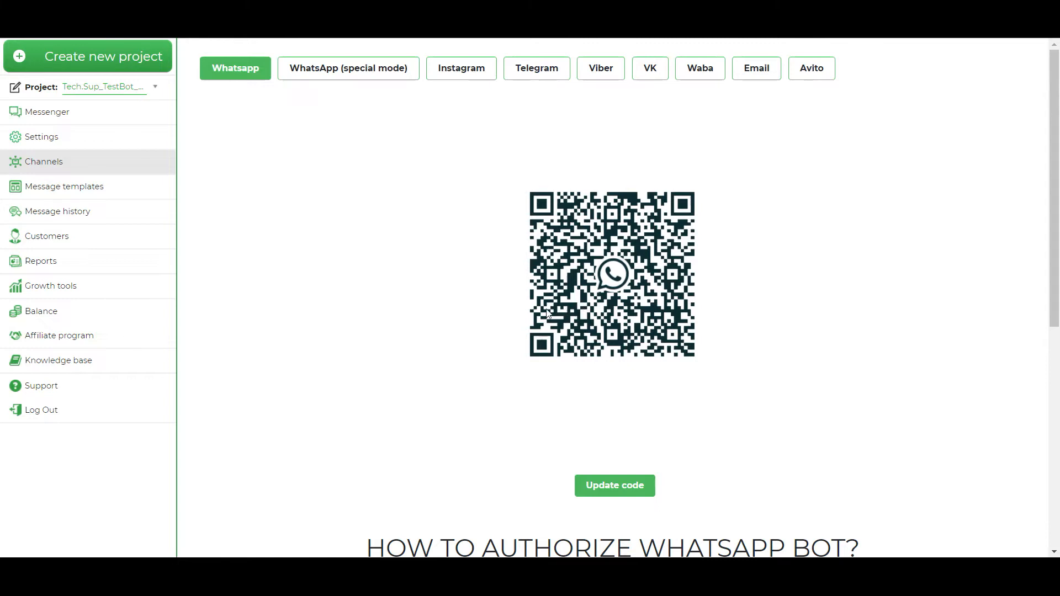
mouse_move(509, 313)
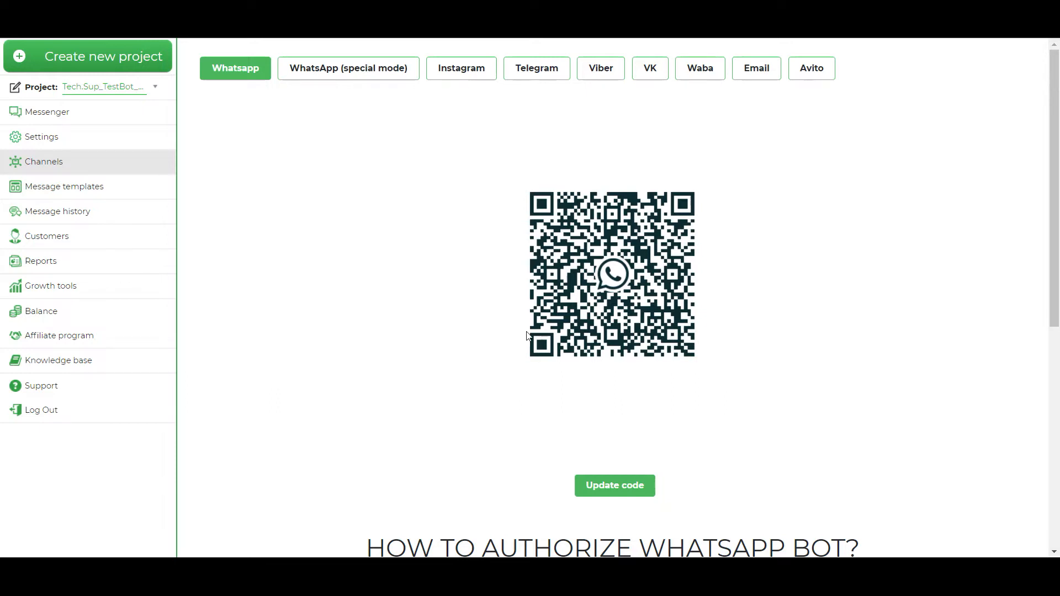
mouse_move(284, 266)
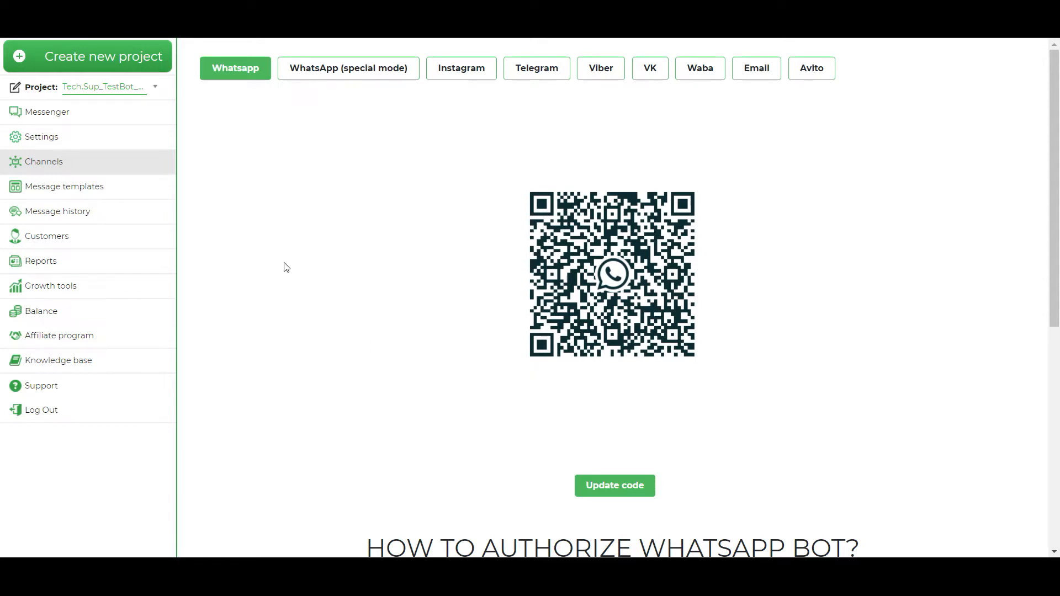
mouse_move(283, 262)
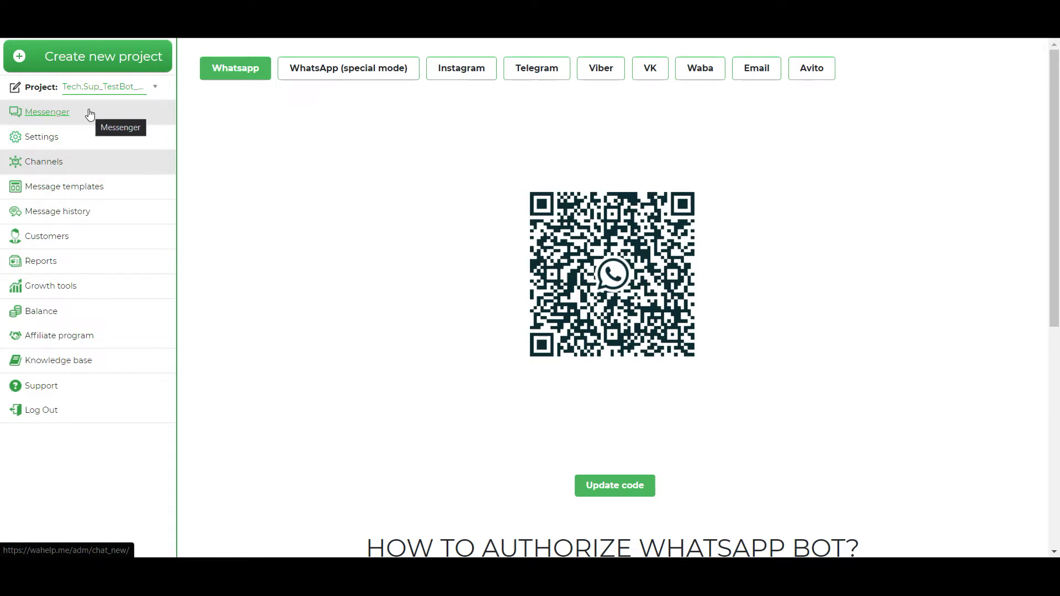
click(46, 112)
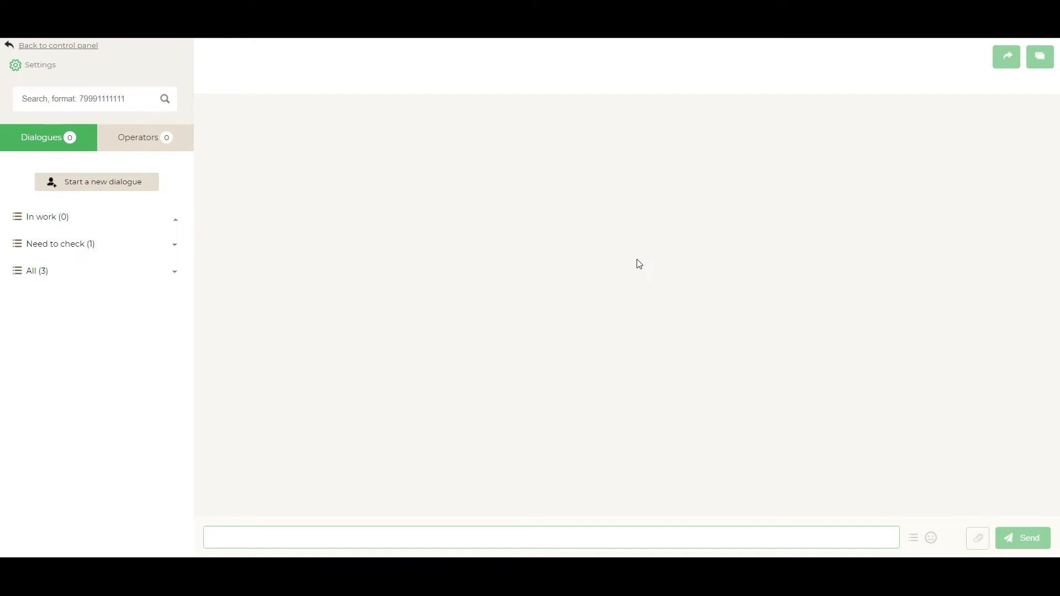
mouse_move(554, 255)
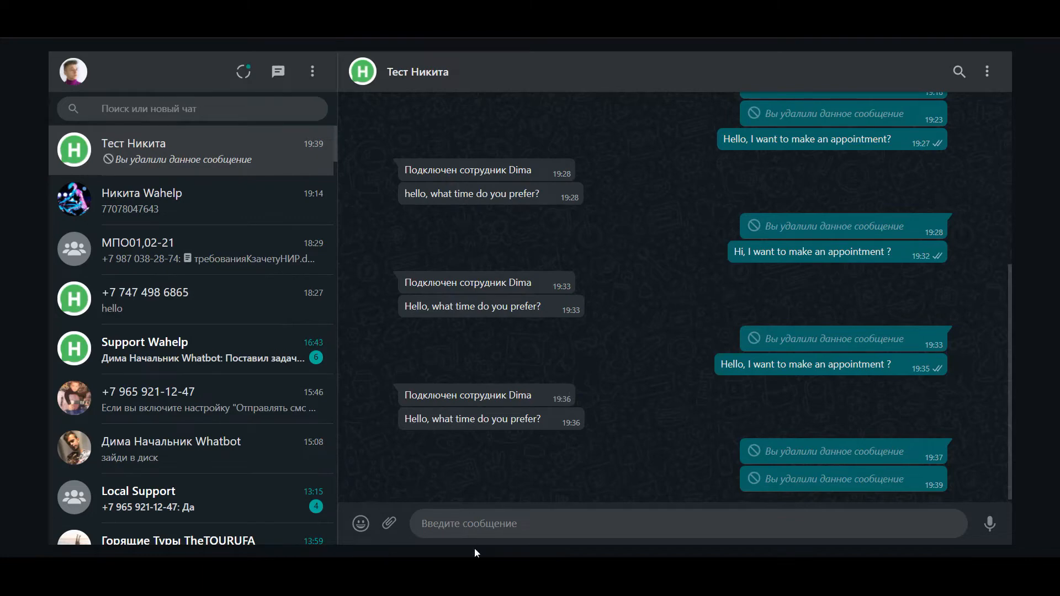
Send 'Hello, I want to make an appointment?' in the WhatsApp Web test chat
click(482, 523)
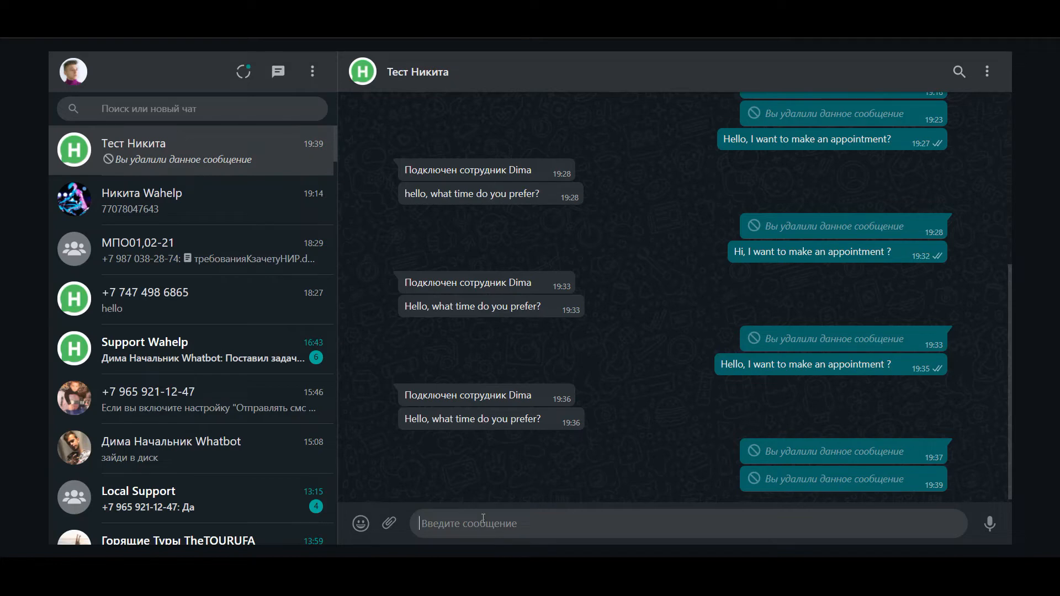
text(Hello, I want to make an)
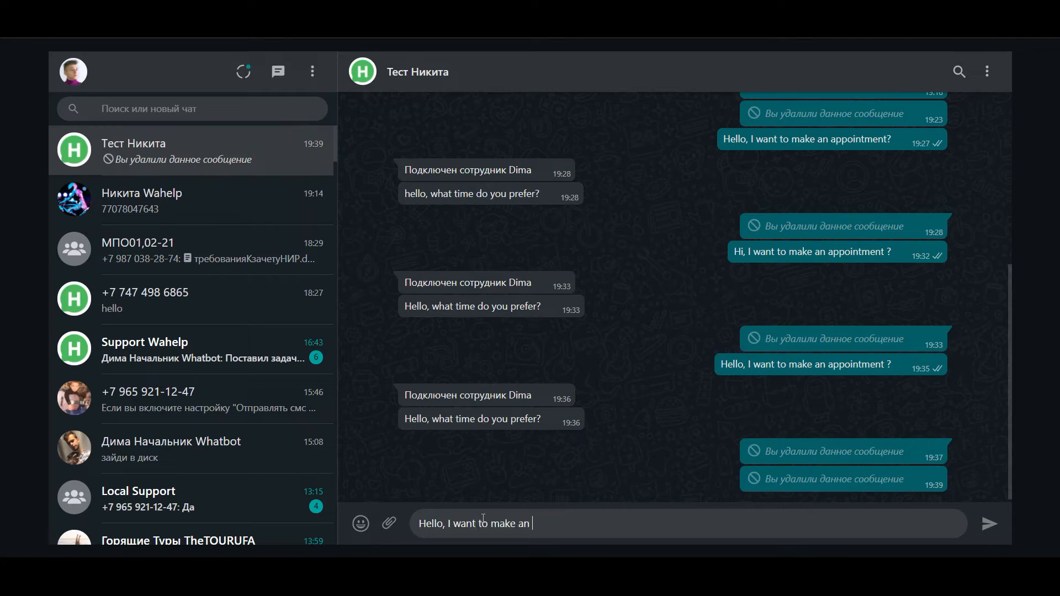
text(ppo)
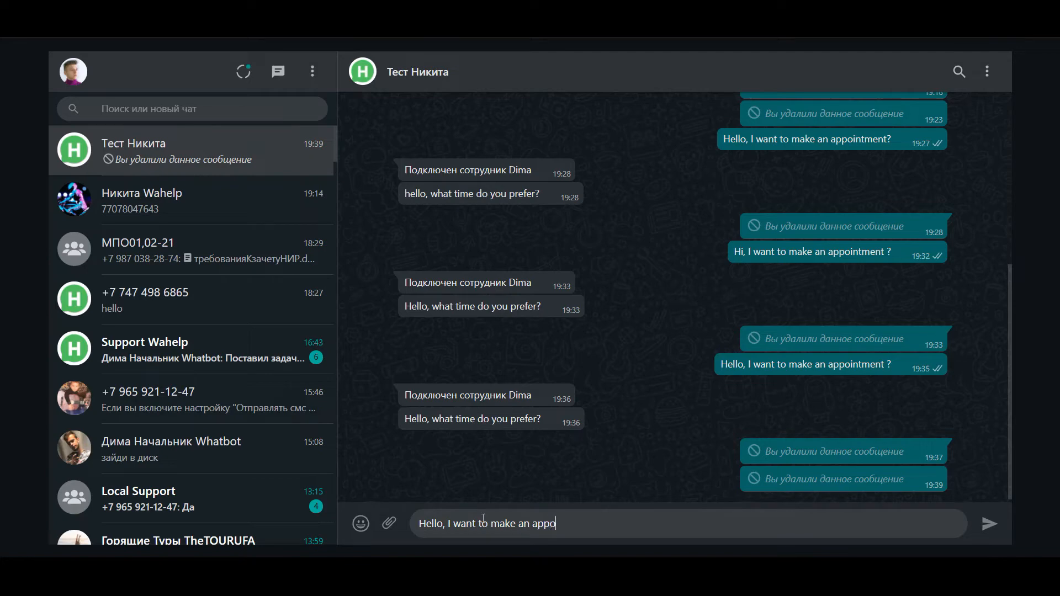
text(intment?)
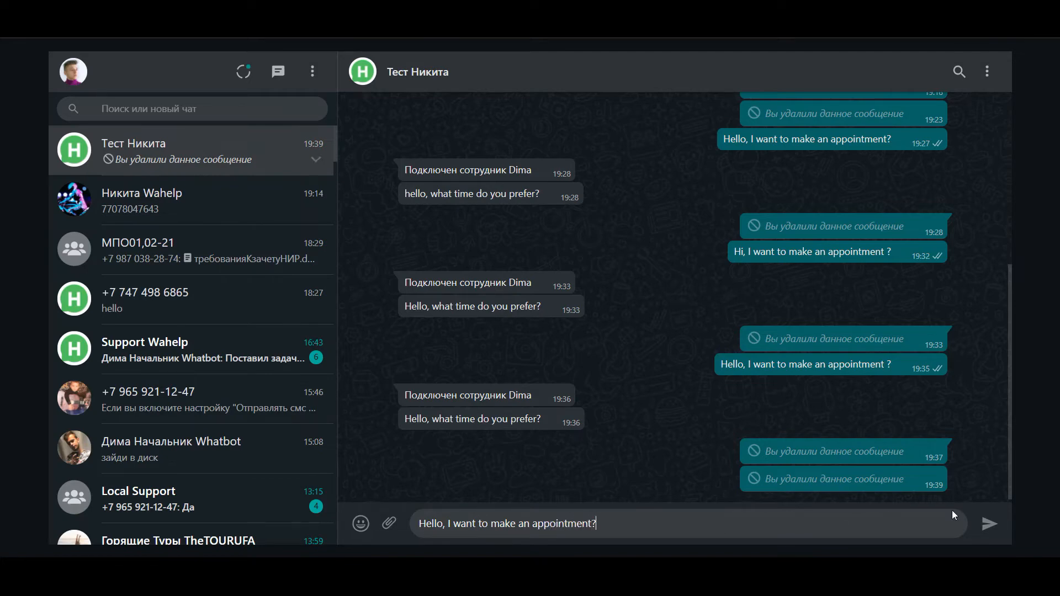
click(988, 523)
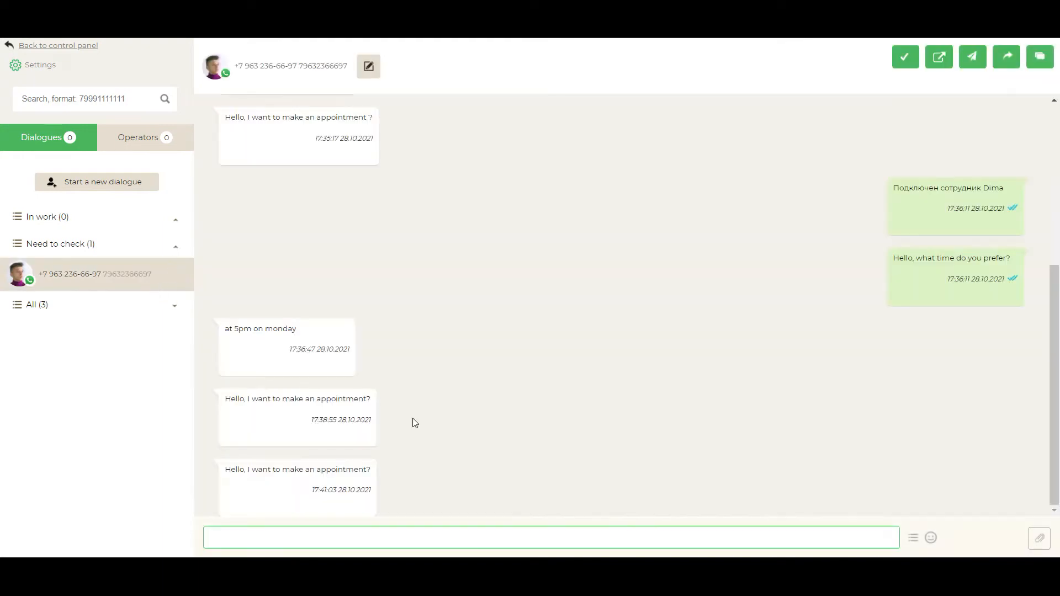
mouse_move(464, 479)
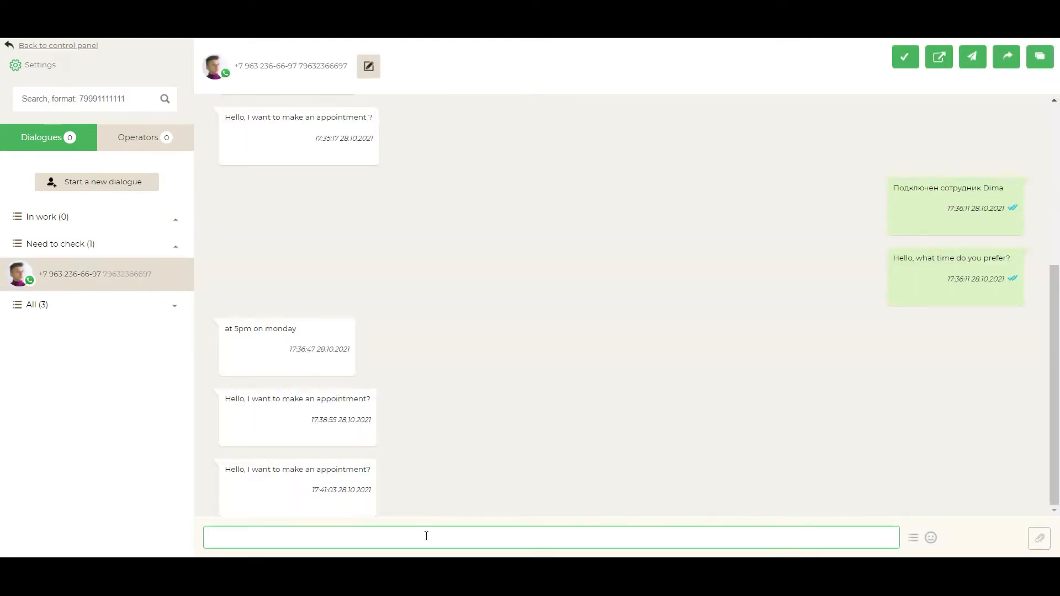
Send the operator reply 'Hello, what time do you prefer?' to the client
click(426, 536)
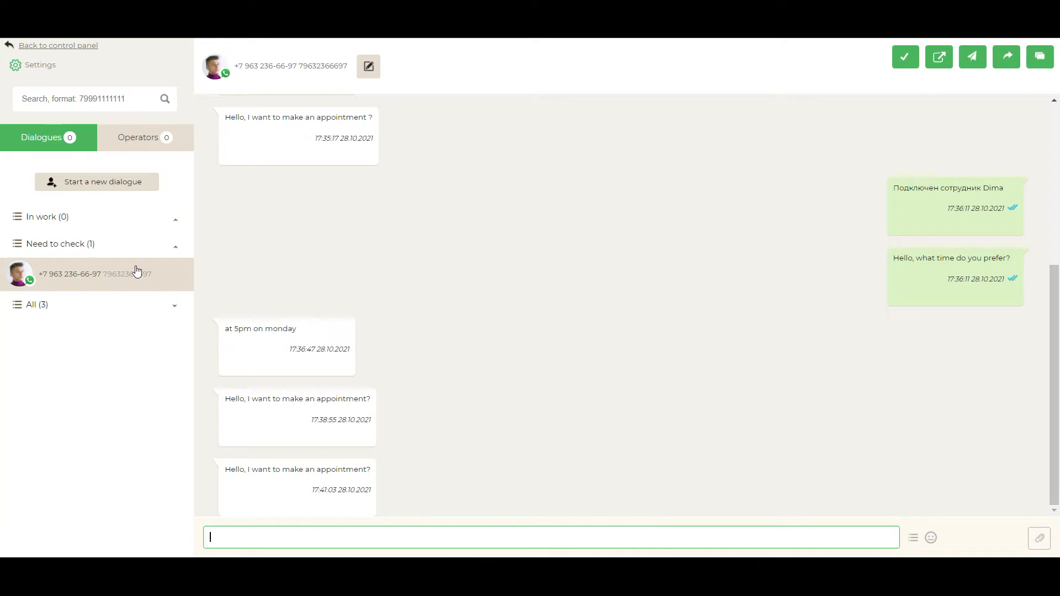
mouse_move(147, 244)
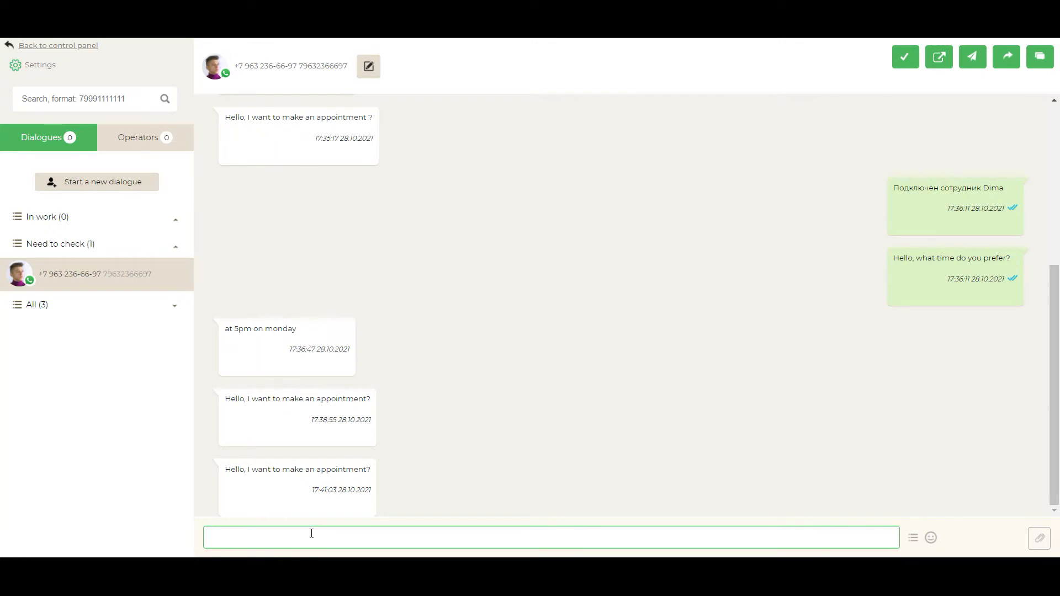
text(H)
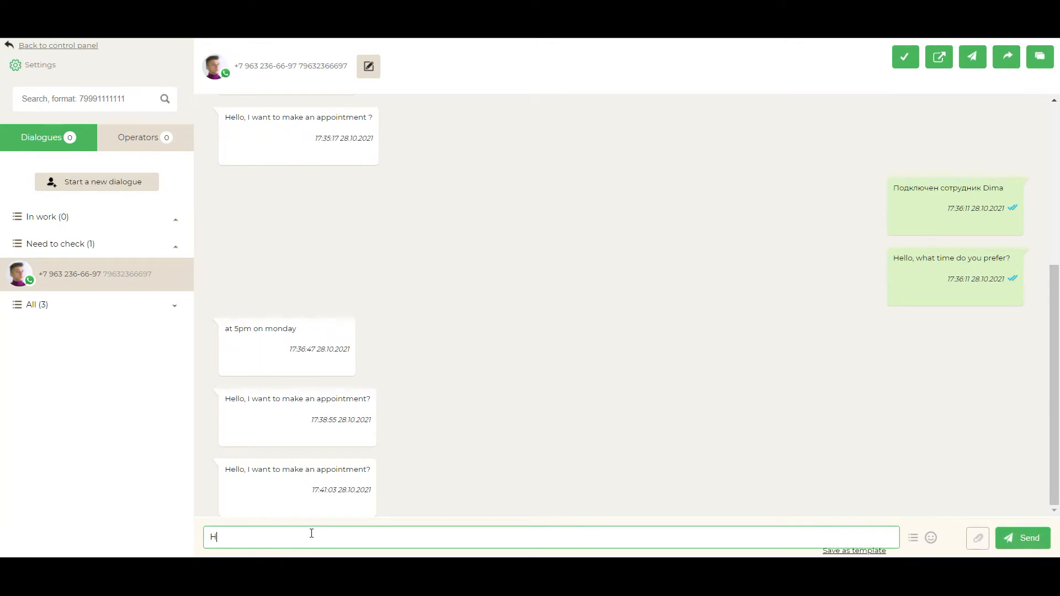
text(ello, what time do you prefer)
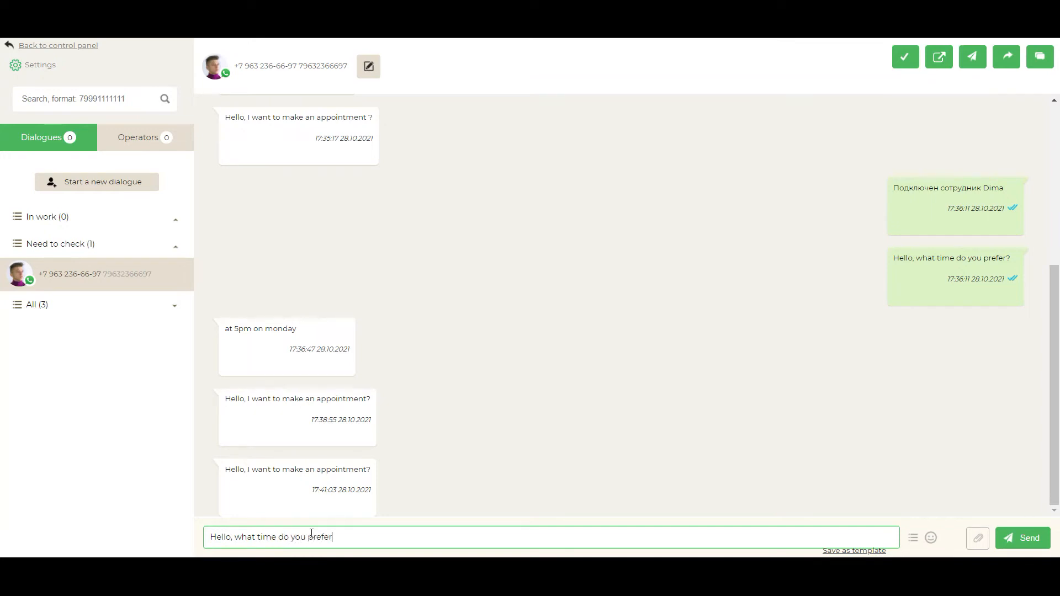
text(?)
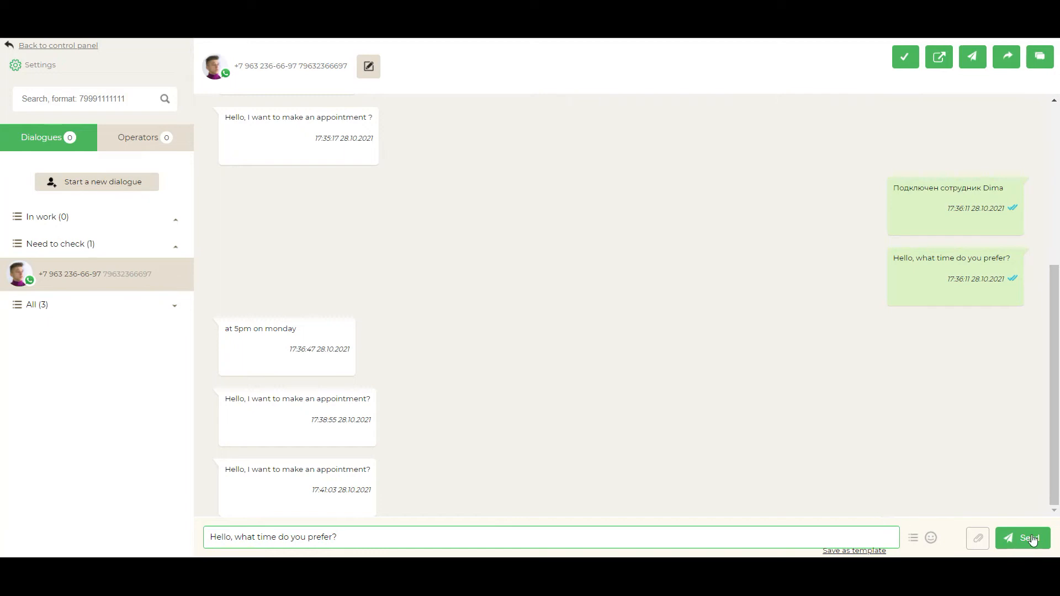
click(1023, 537)
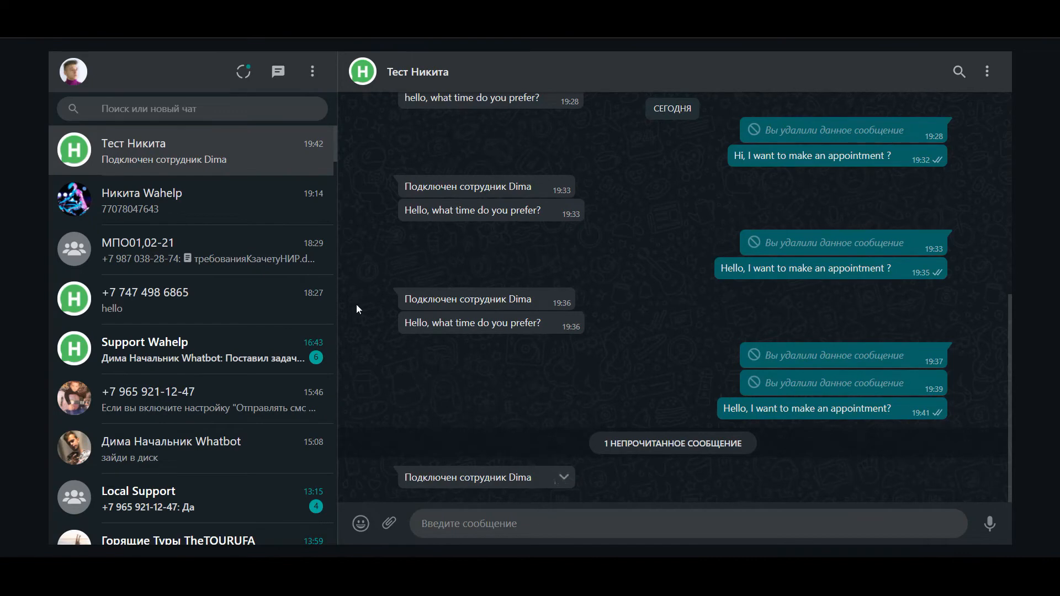
Reply 'at 5pm on monday' in the Тест Никита chat
scroll(down, 3)
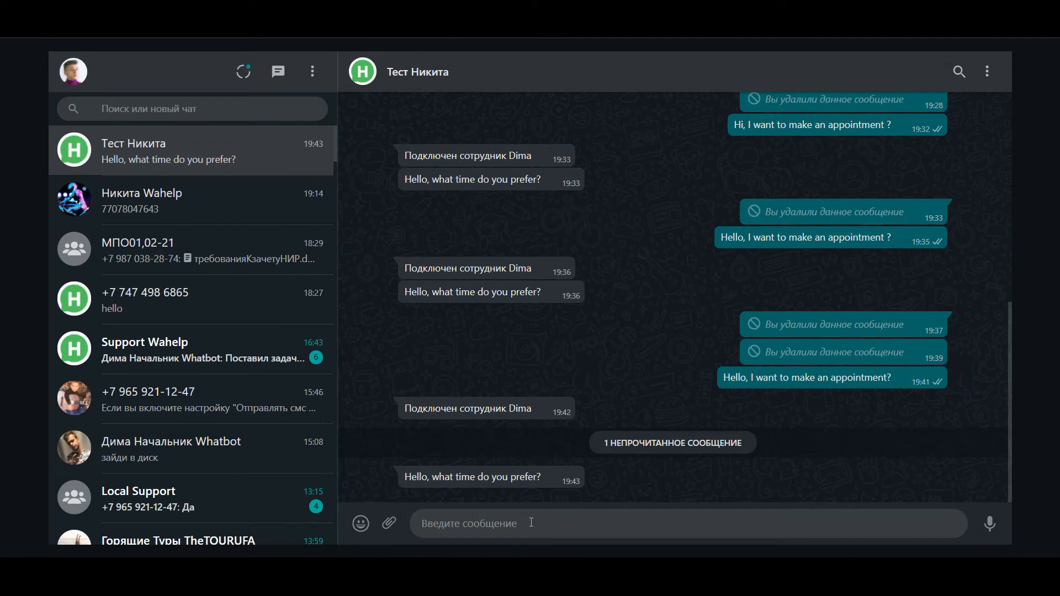
text(at 5)
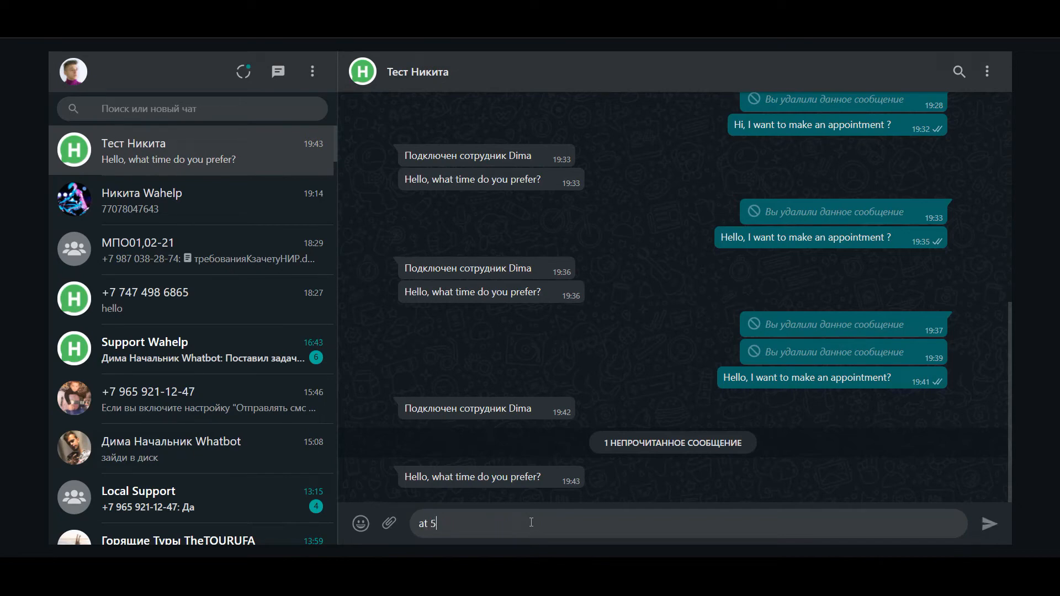
text(pm on)
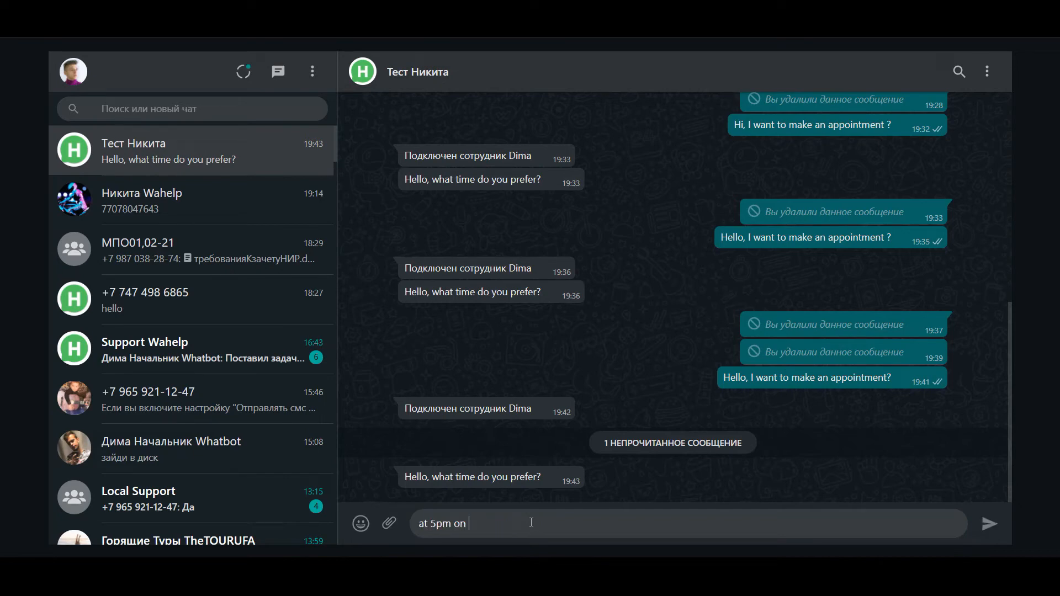
text(mo)
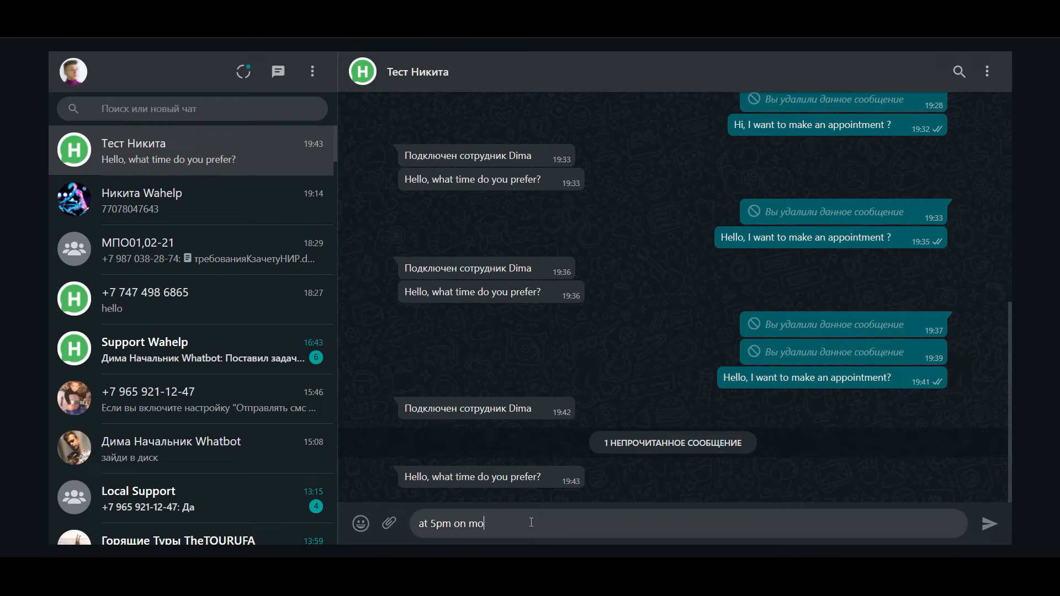
text(nday)
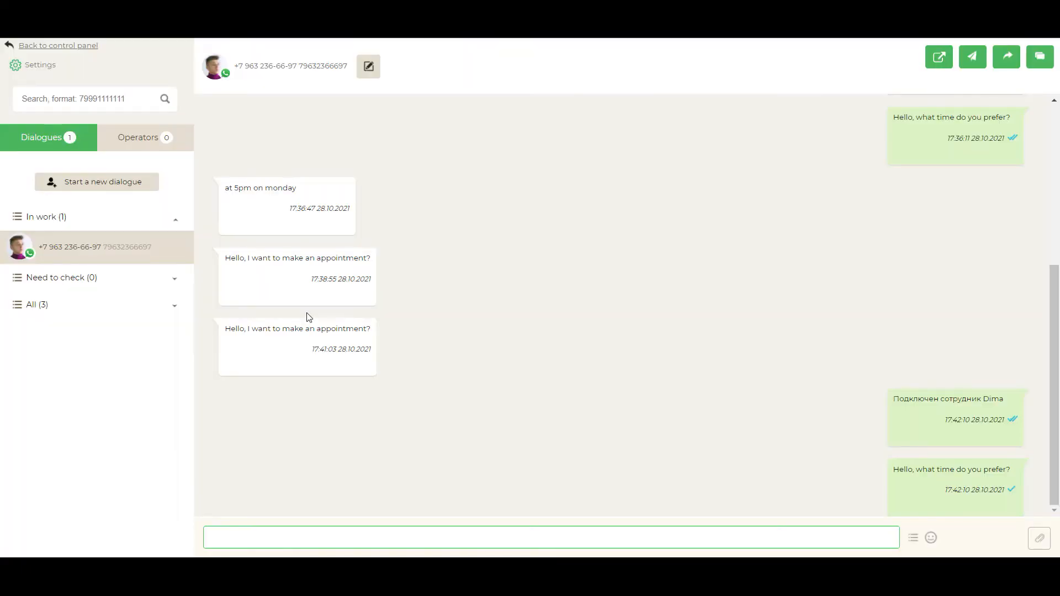
mouse_move(593, 301)
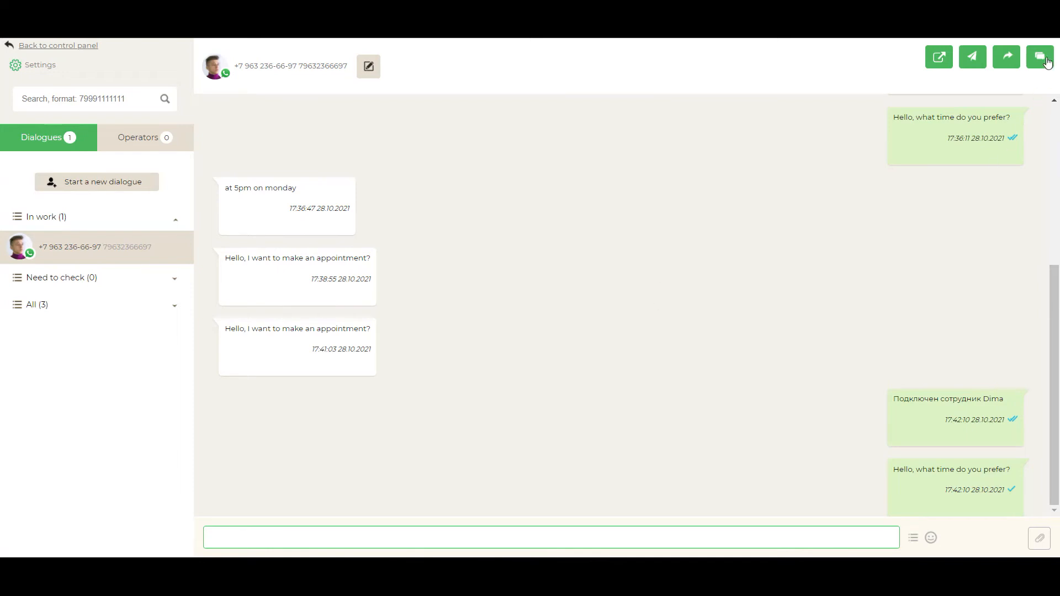
mouse_move(1039, 57)
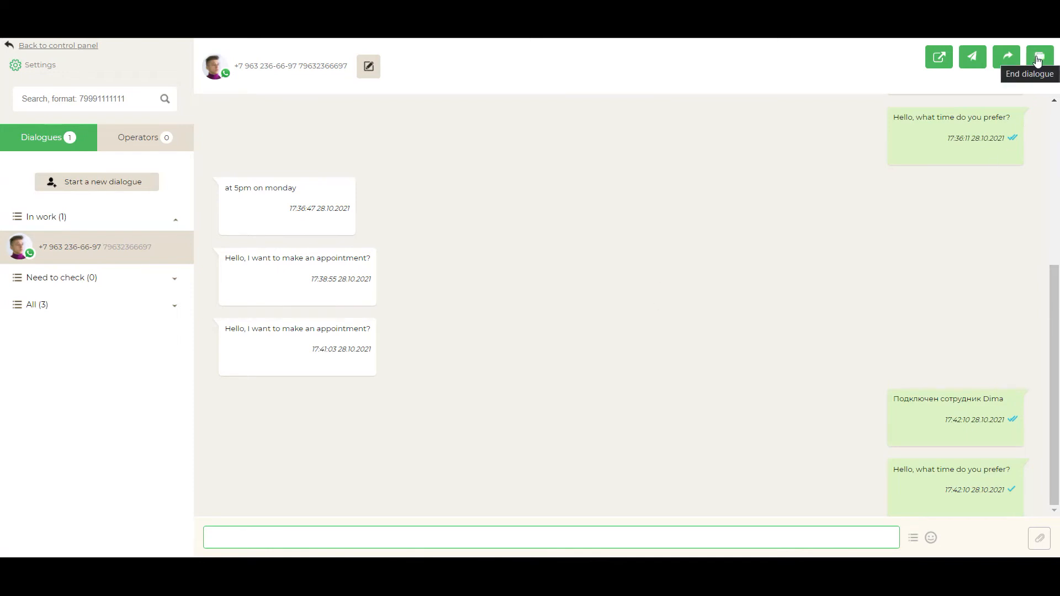
End the client dialogue using the End dialogue button in the toolbar
click(1039, 56)
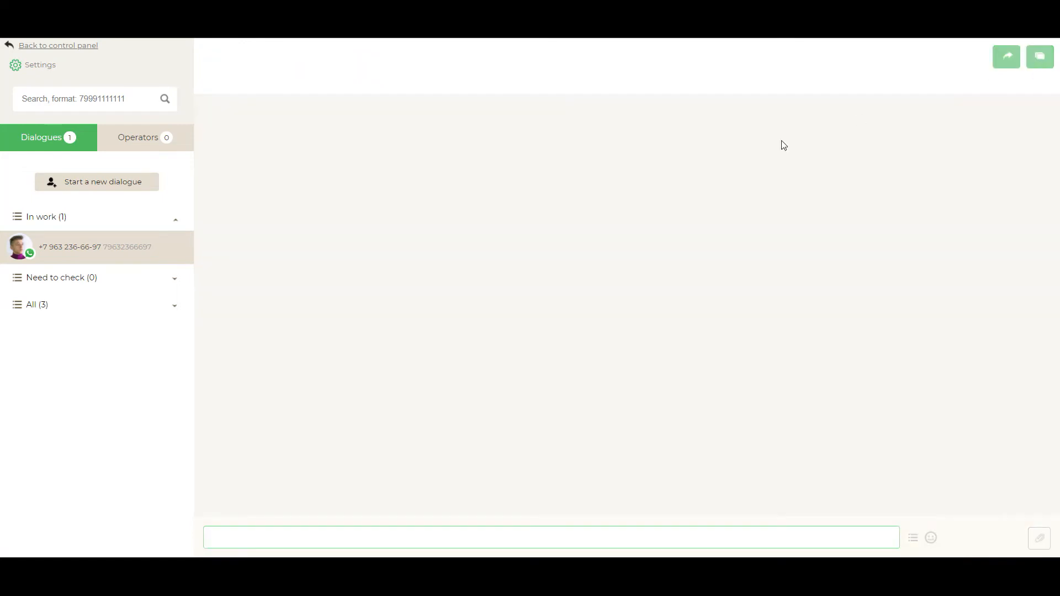
mouse_move(641, 186)
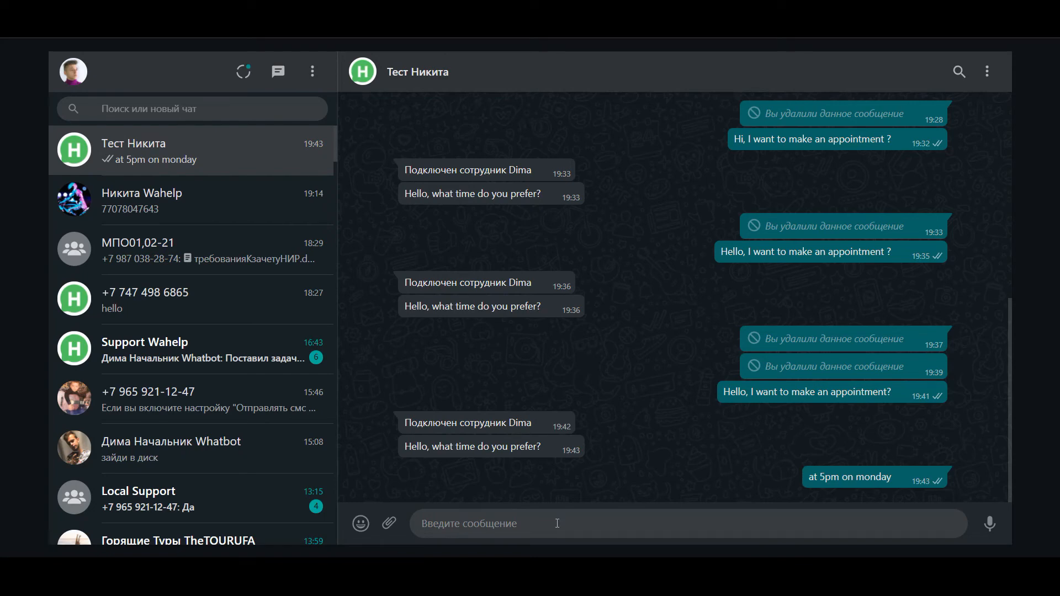
Send '#' for the bot menu, then '6' to request a callback
text(#)
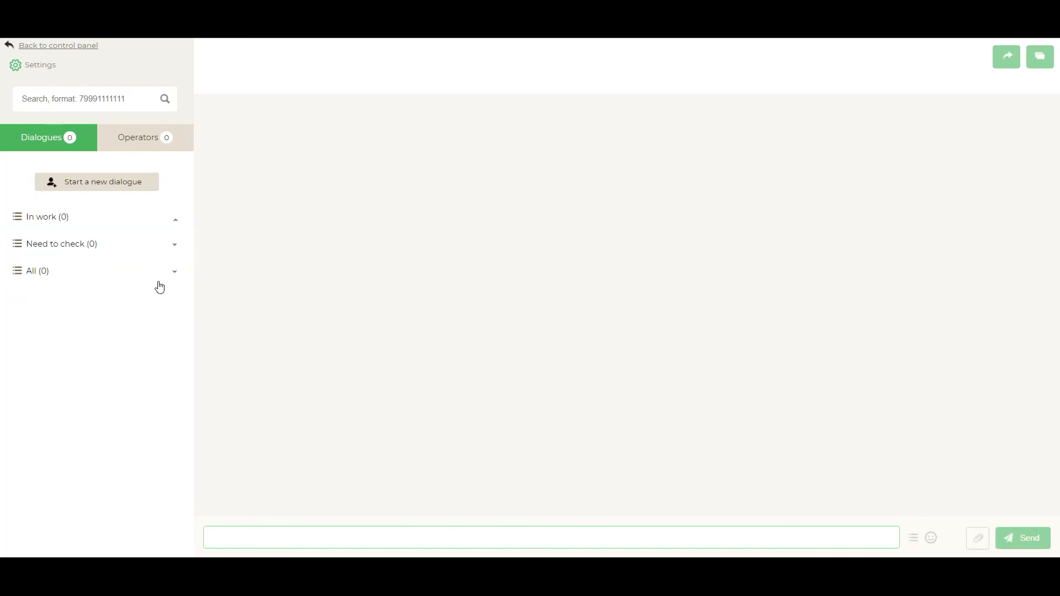
mouse_move(162, 250)
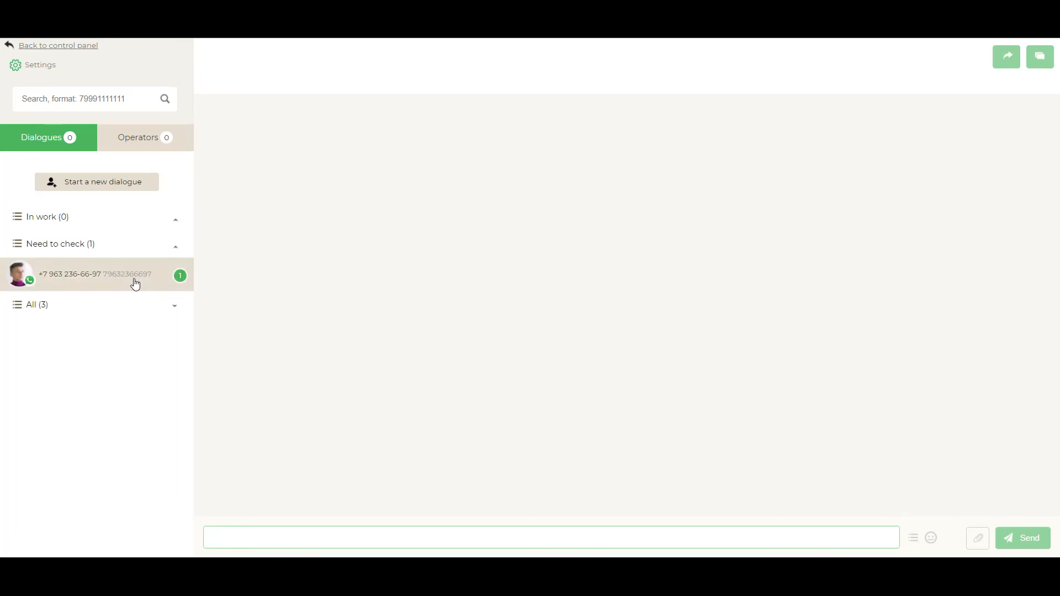
click(94, 274)
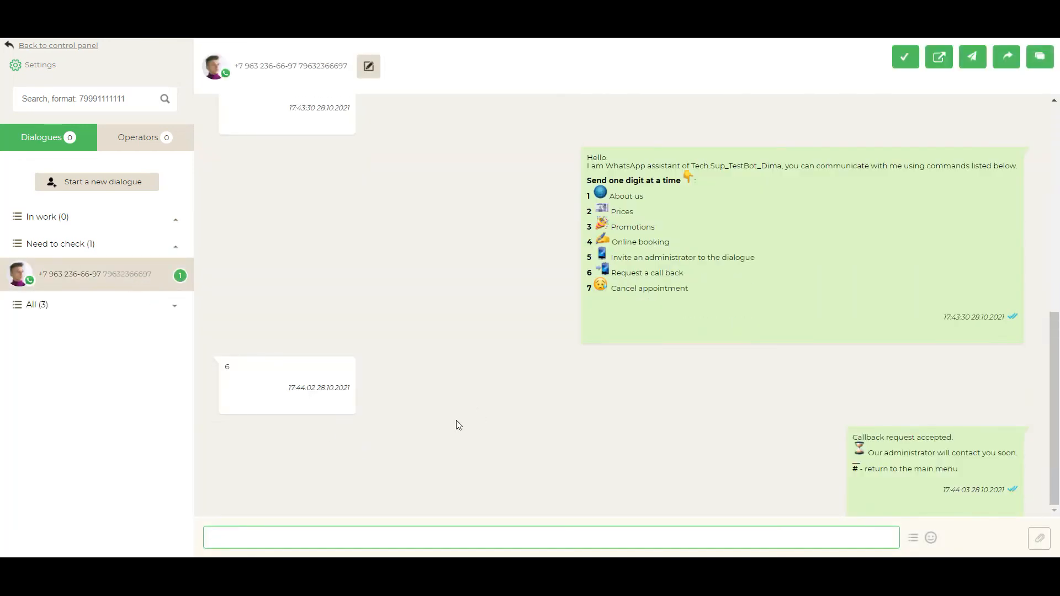
mouse_move(768, 424)
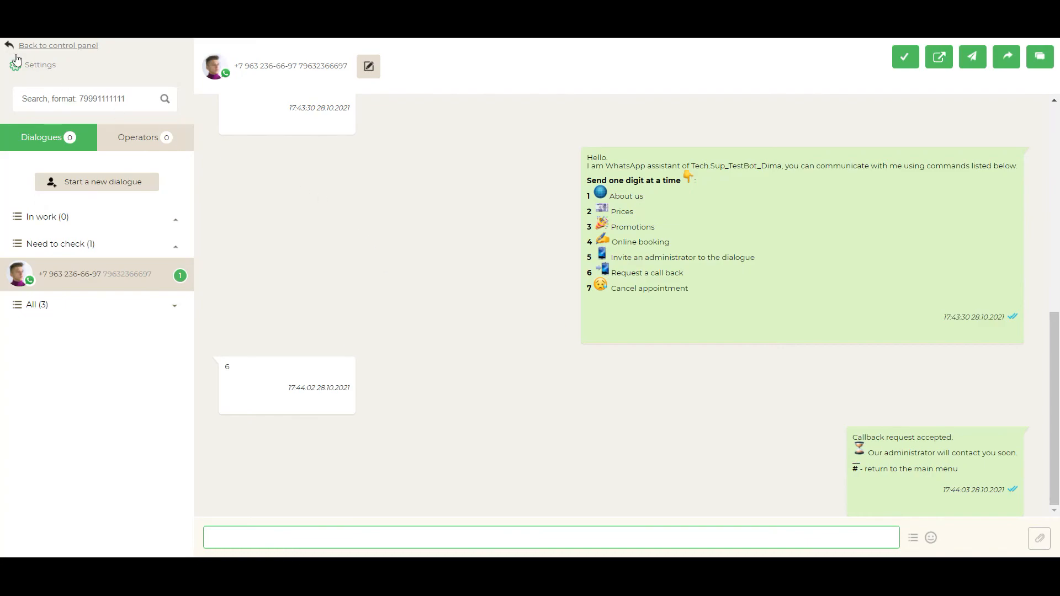
Enable interface hints, read the (i) tips, and close the open client dialogue
click(40, 64)
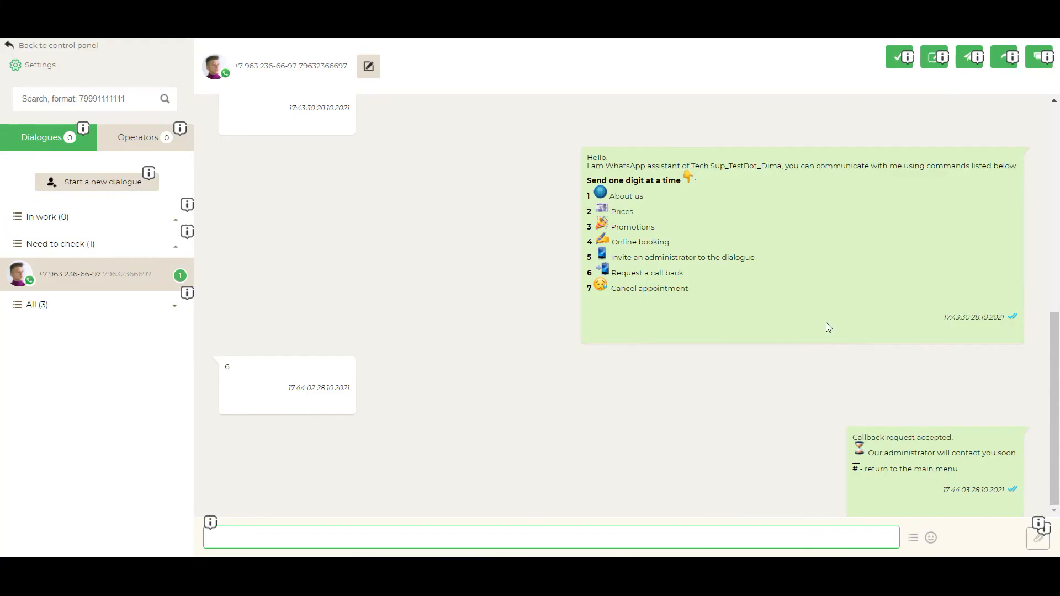
mouse_move(187, 205)
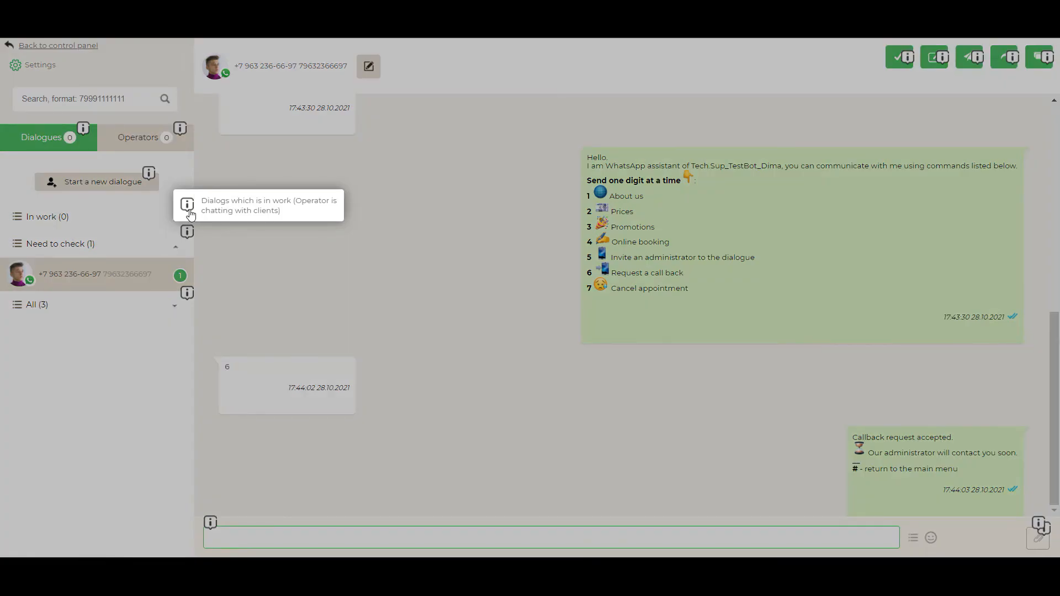
mouse_move(376, 253)
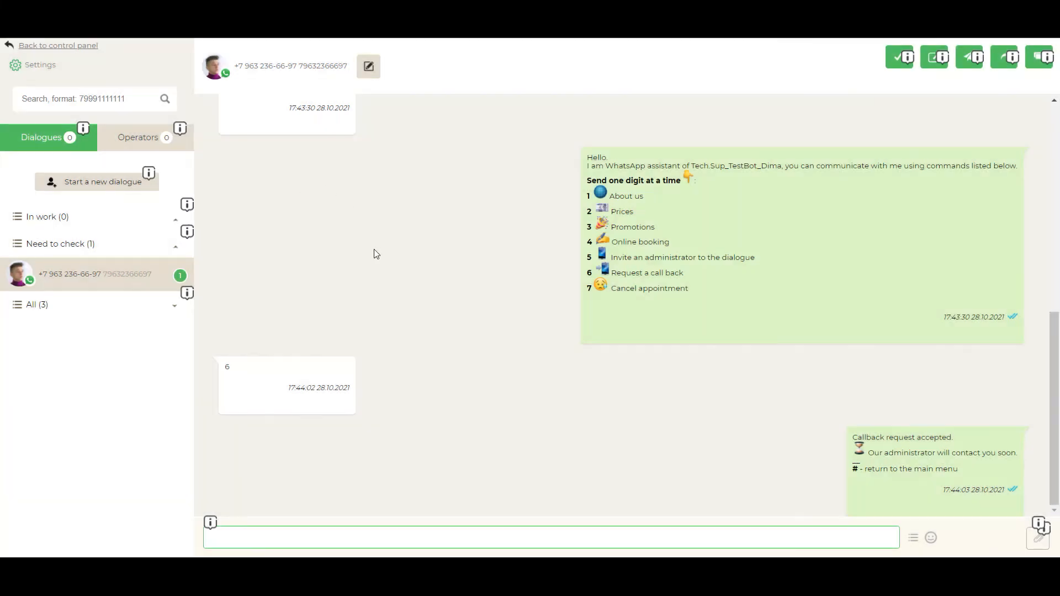
mouse_move(477, 465)
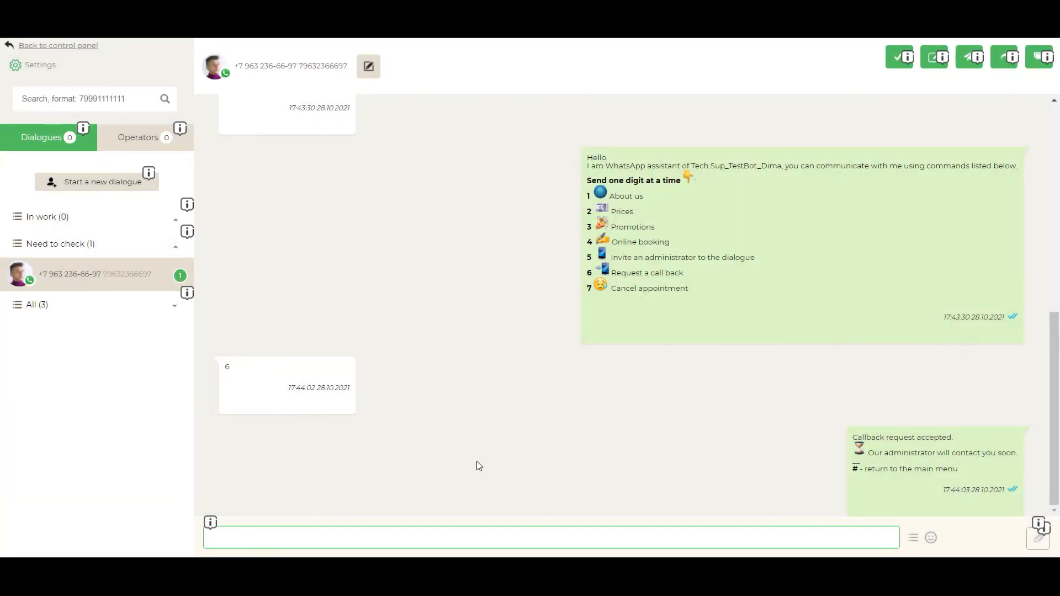
mouse_move(404, 470)
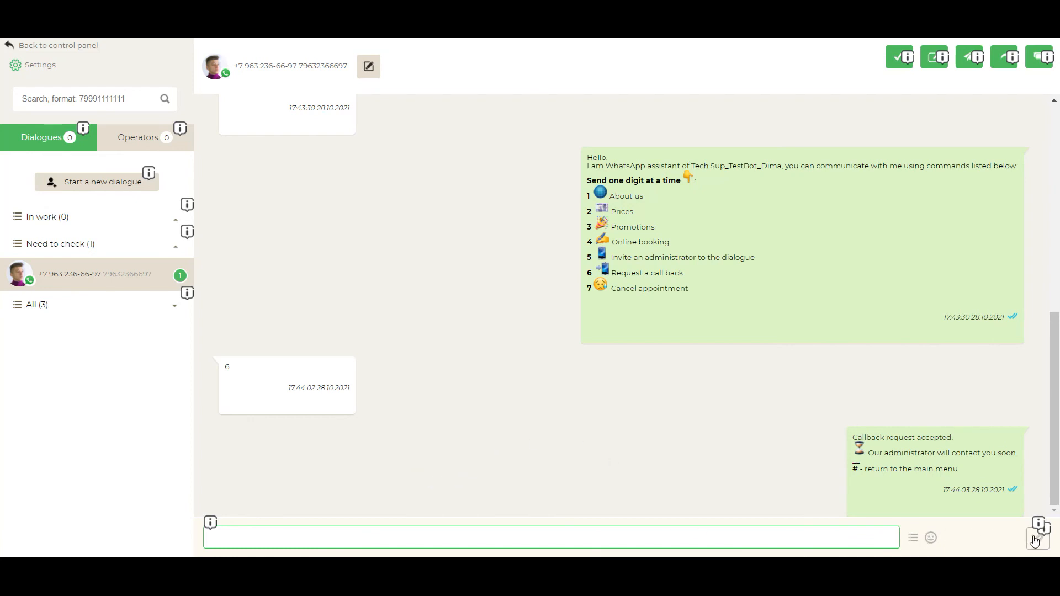
mouse_move(669, 379)
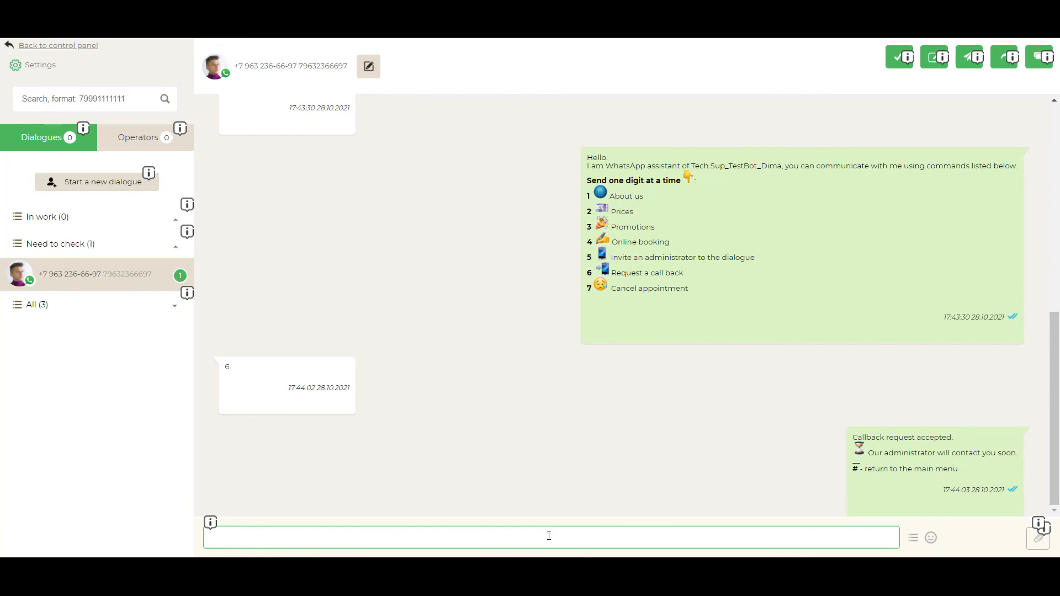
click(549, 537)
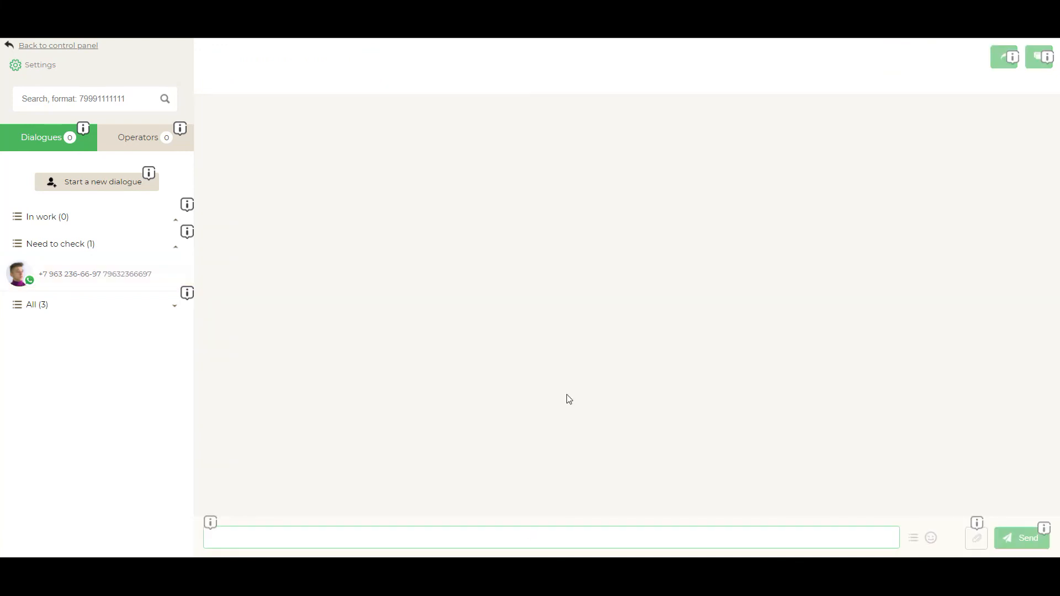
mouse_move(96, 181)
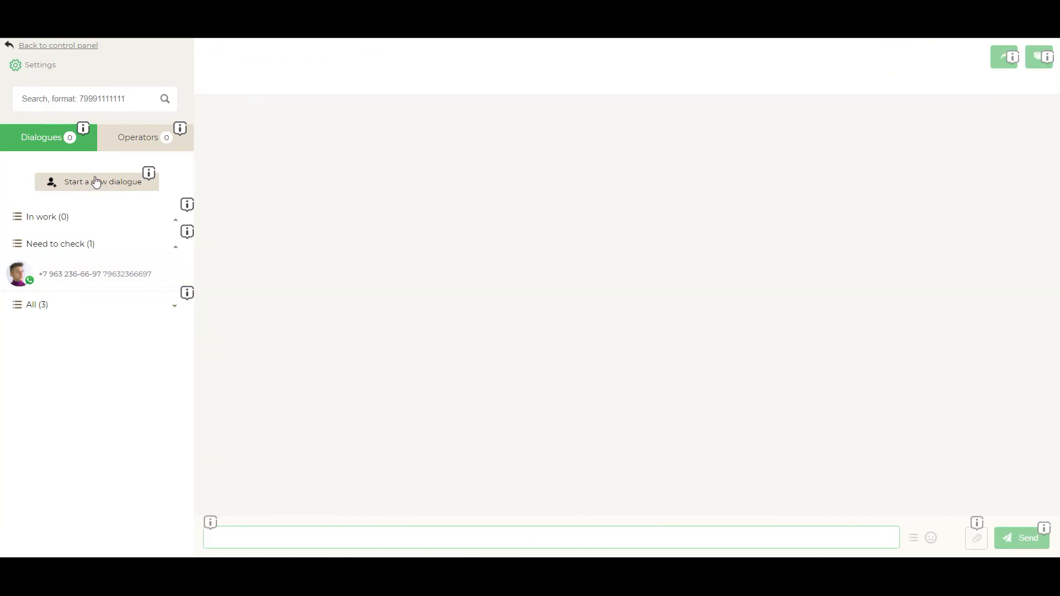
click(103, 181)
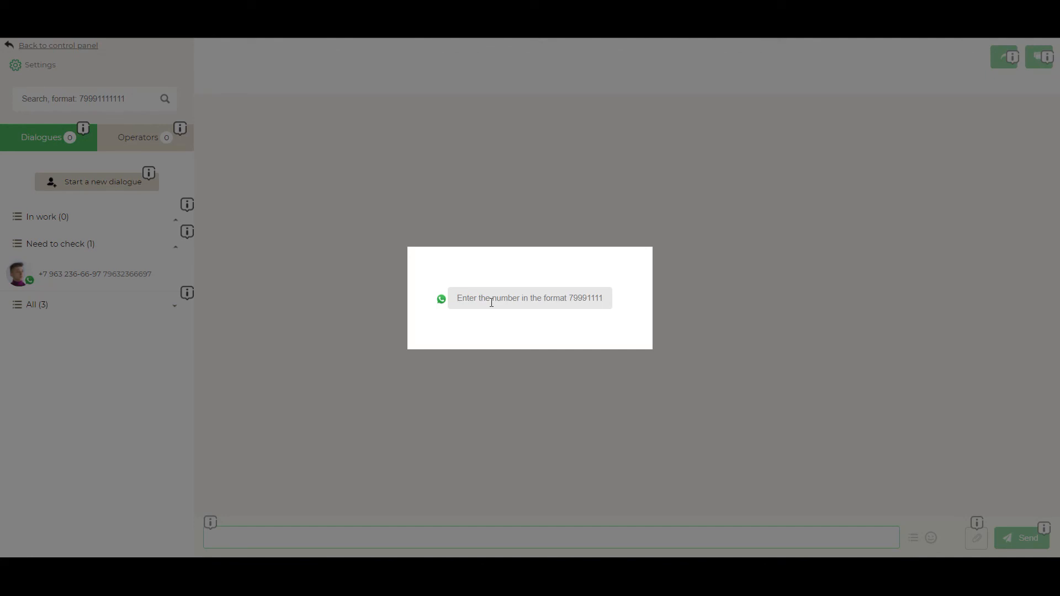
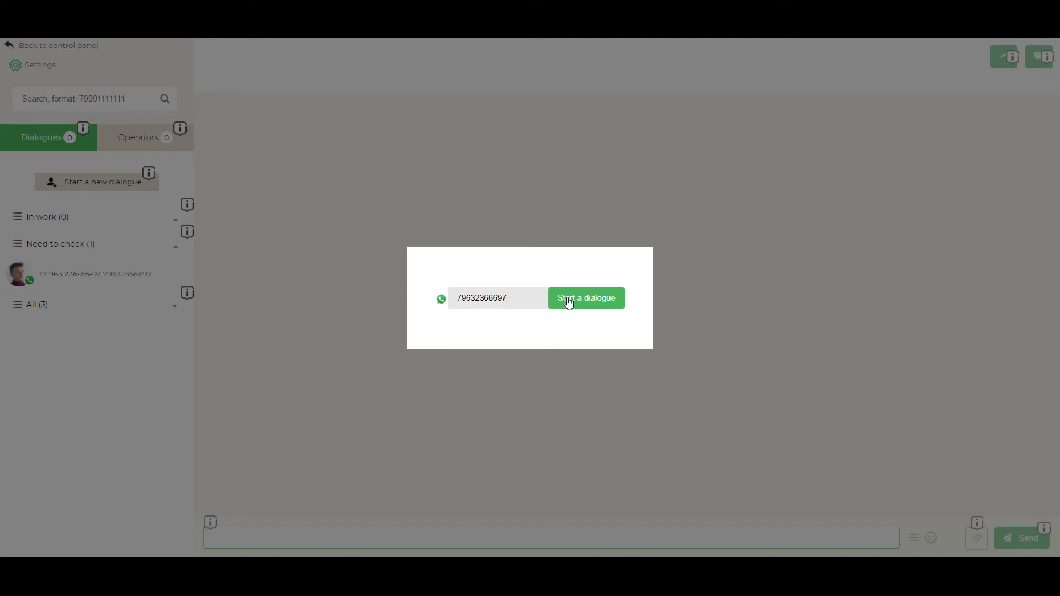
click(585, 298)
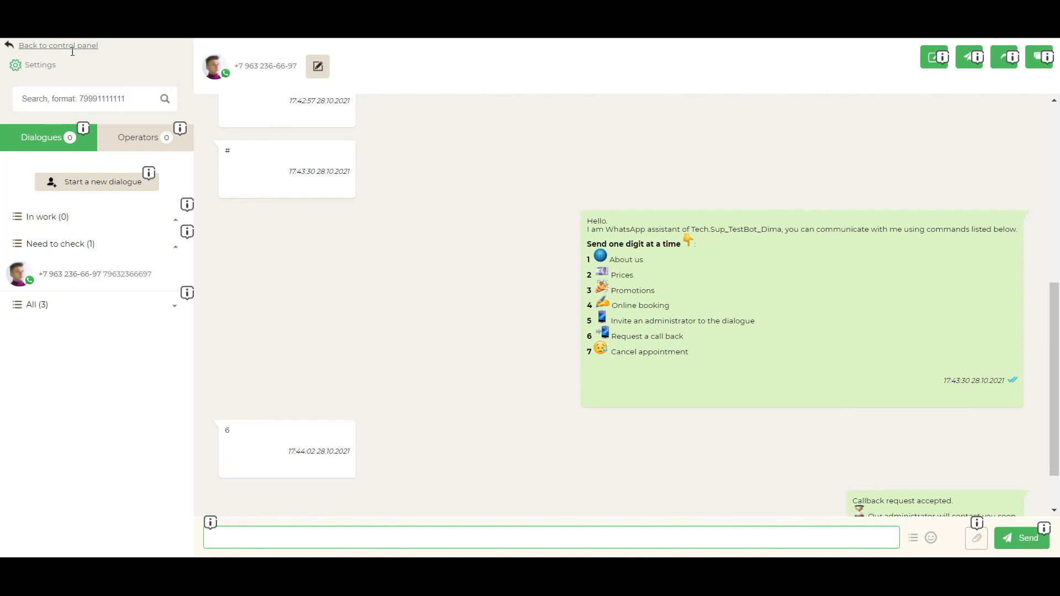
Return to the control panel and open the Support page with contacts and schedule
click(57, 45)
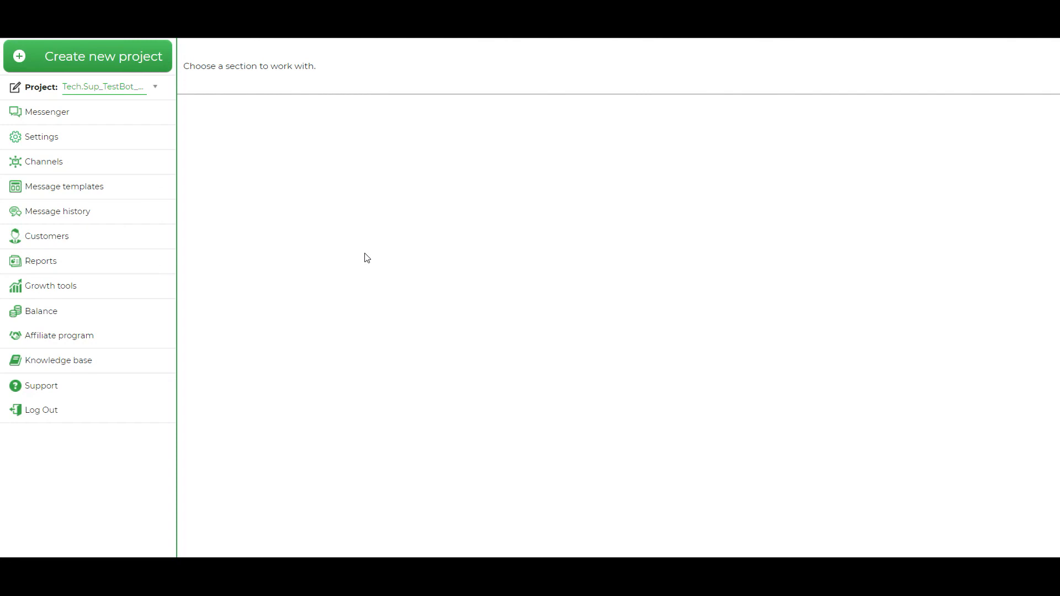
mouse_move(364, 255)
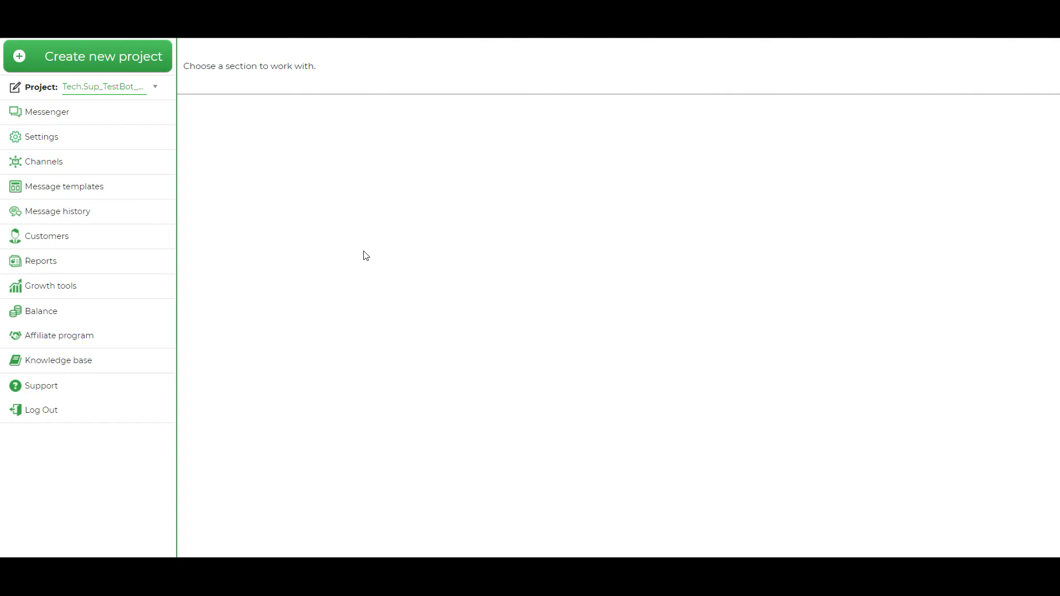
mouse_move(153, 311)
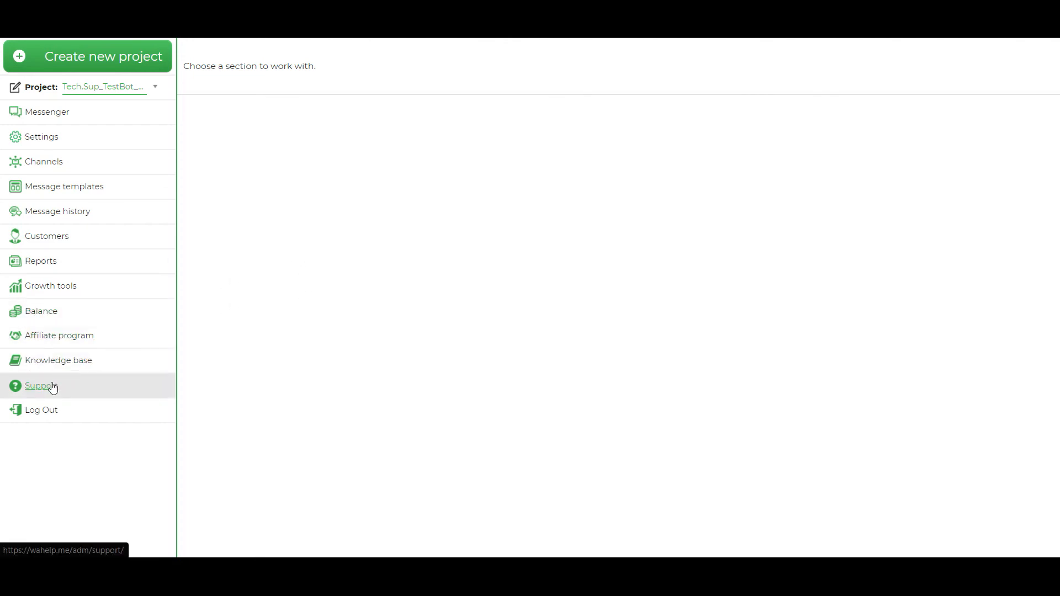
click(40, 386)
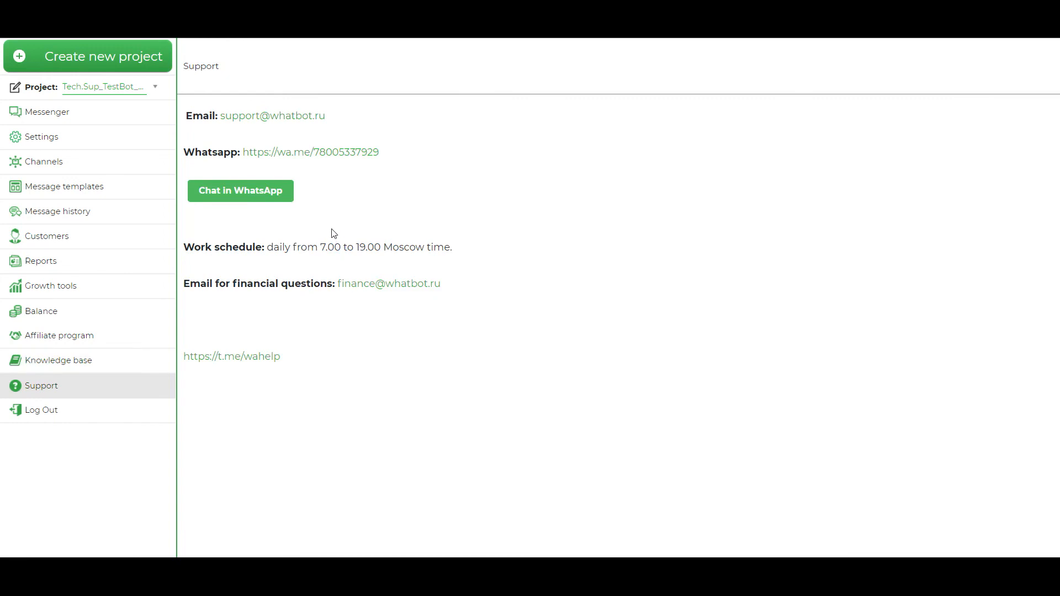
mouse_move(355, 230)
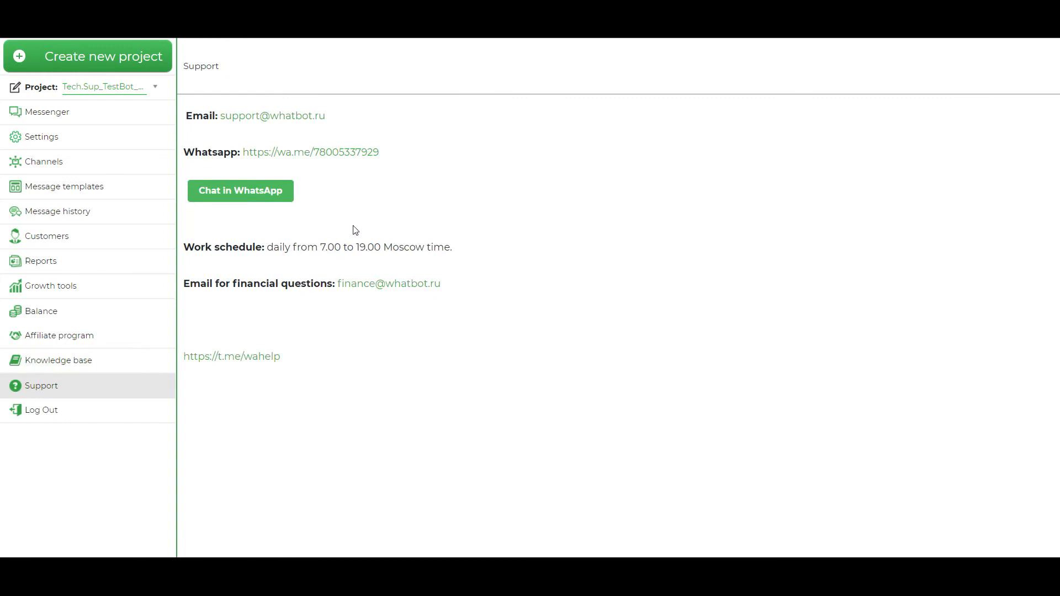